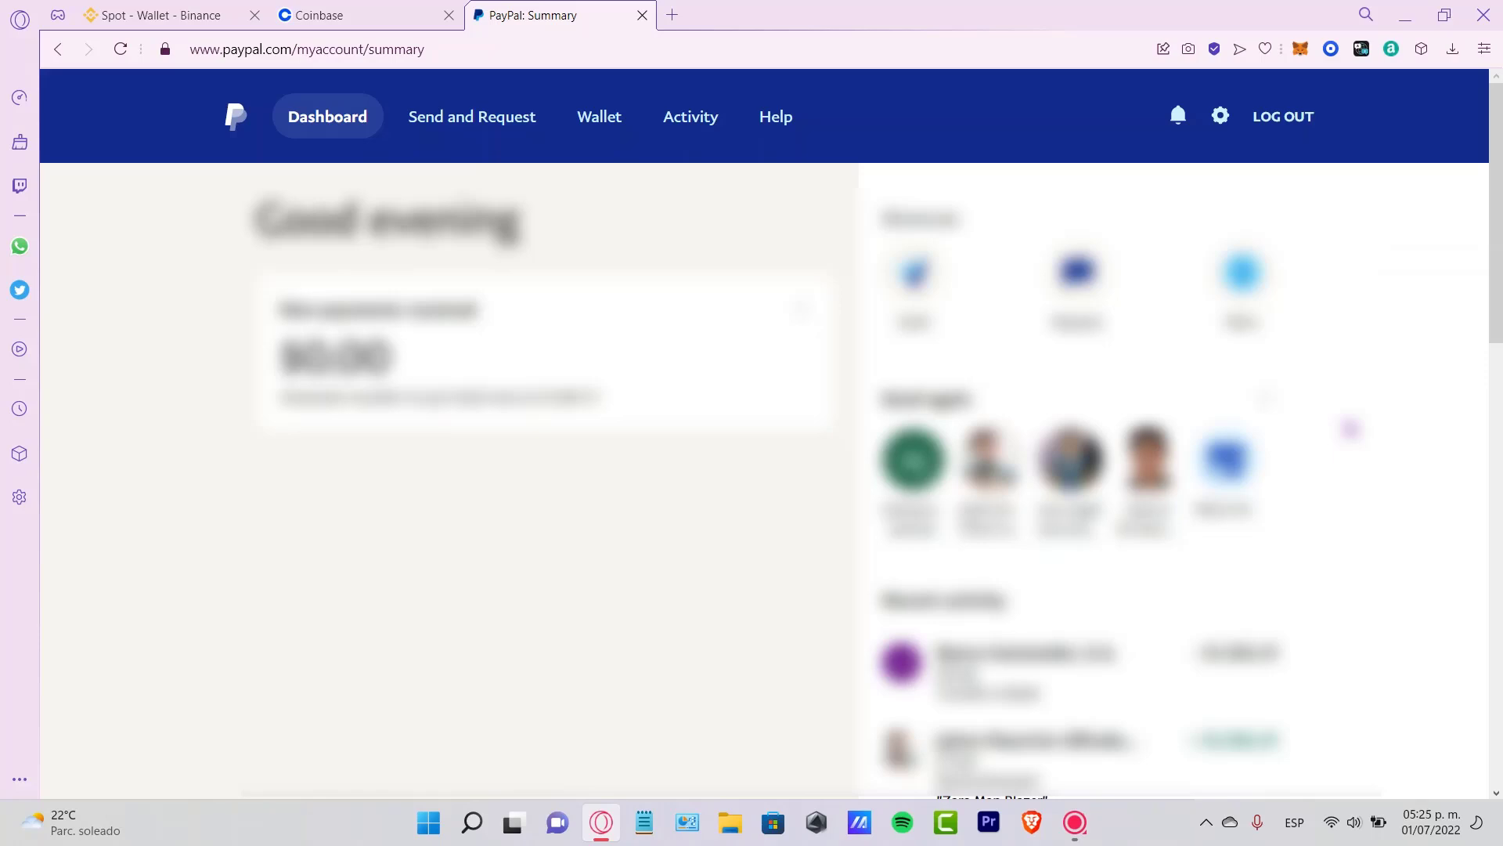
pyautogui.moveTo(1388, 481)
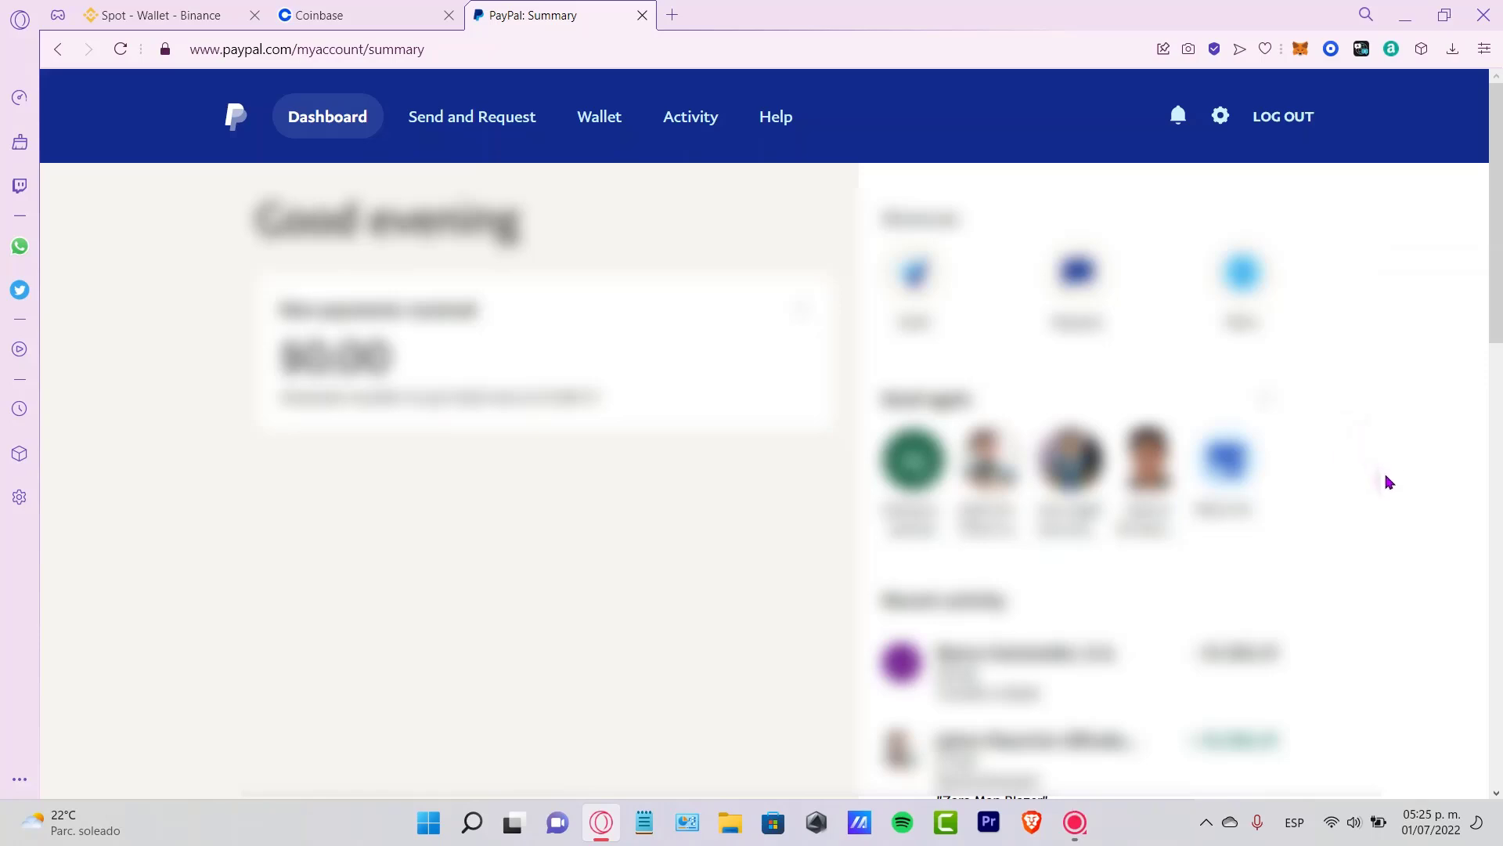
pyautogui.moveTo(1384, 484)
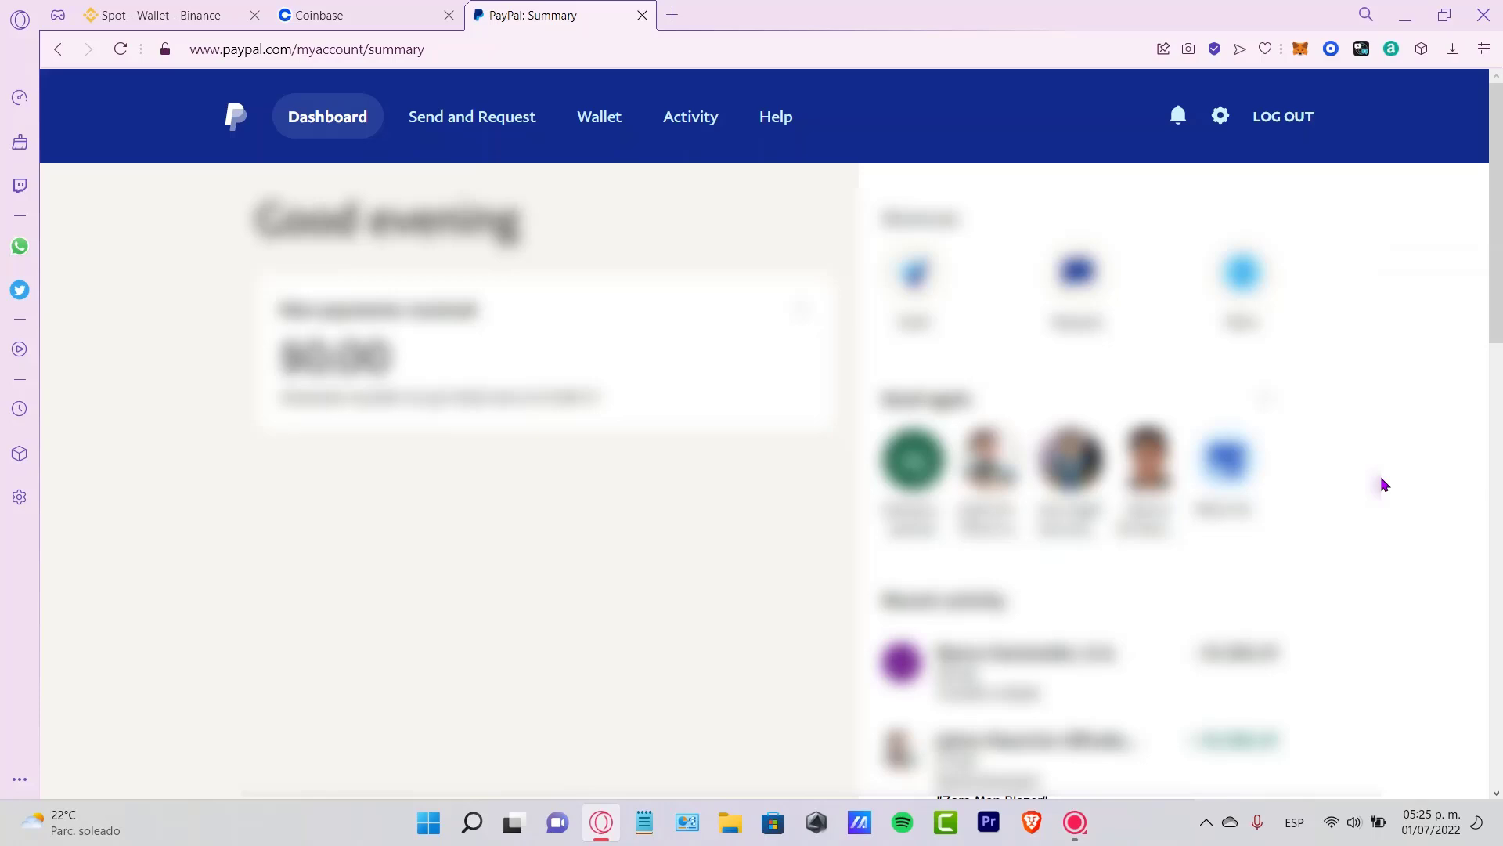
pyautogui.moveTo(554, 166)
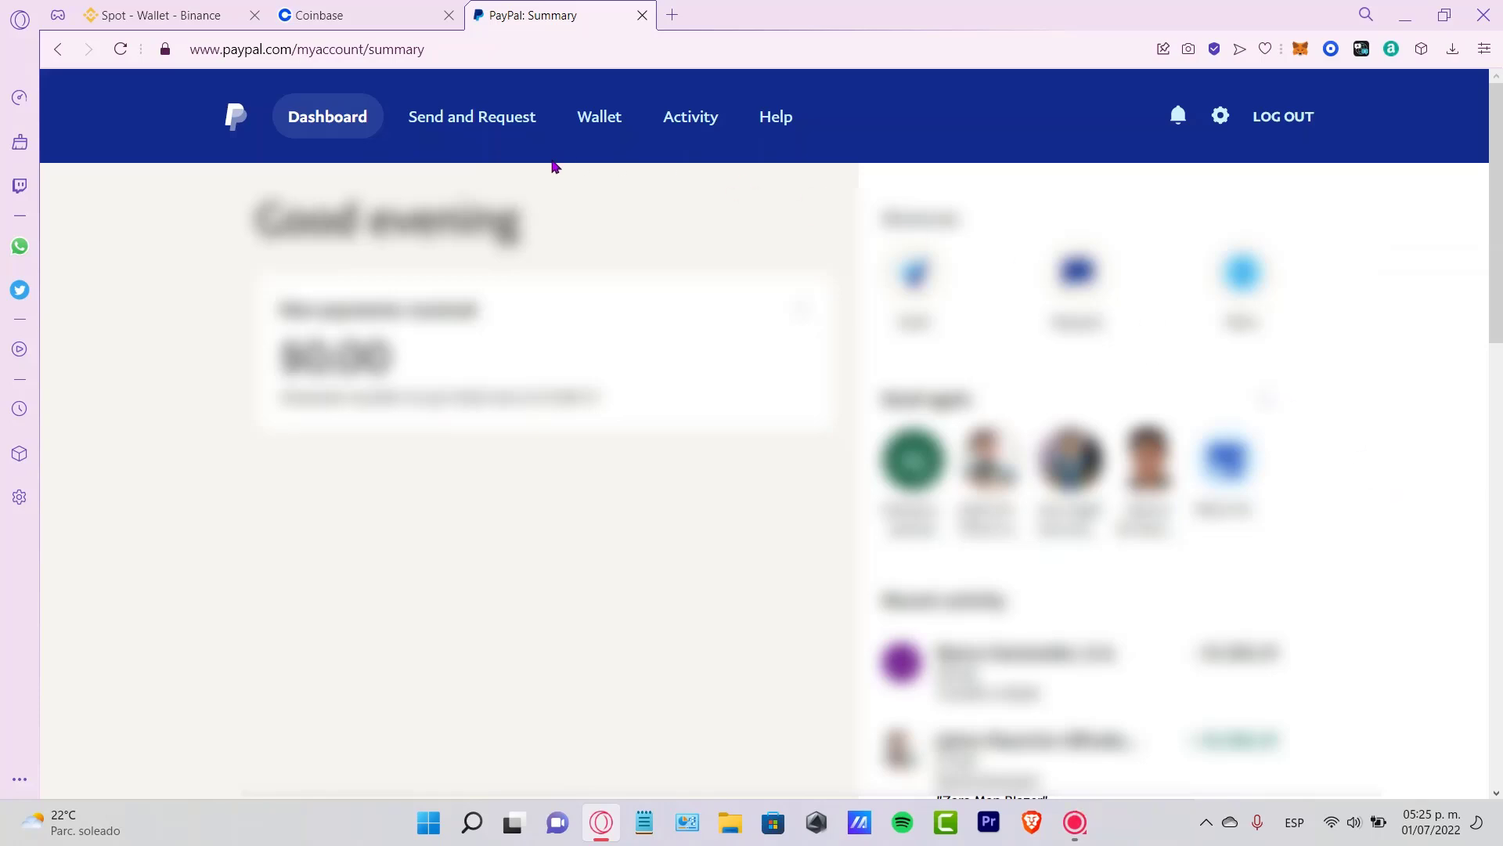
pyautogui.moveTo(336, 136)
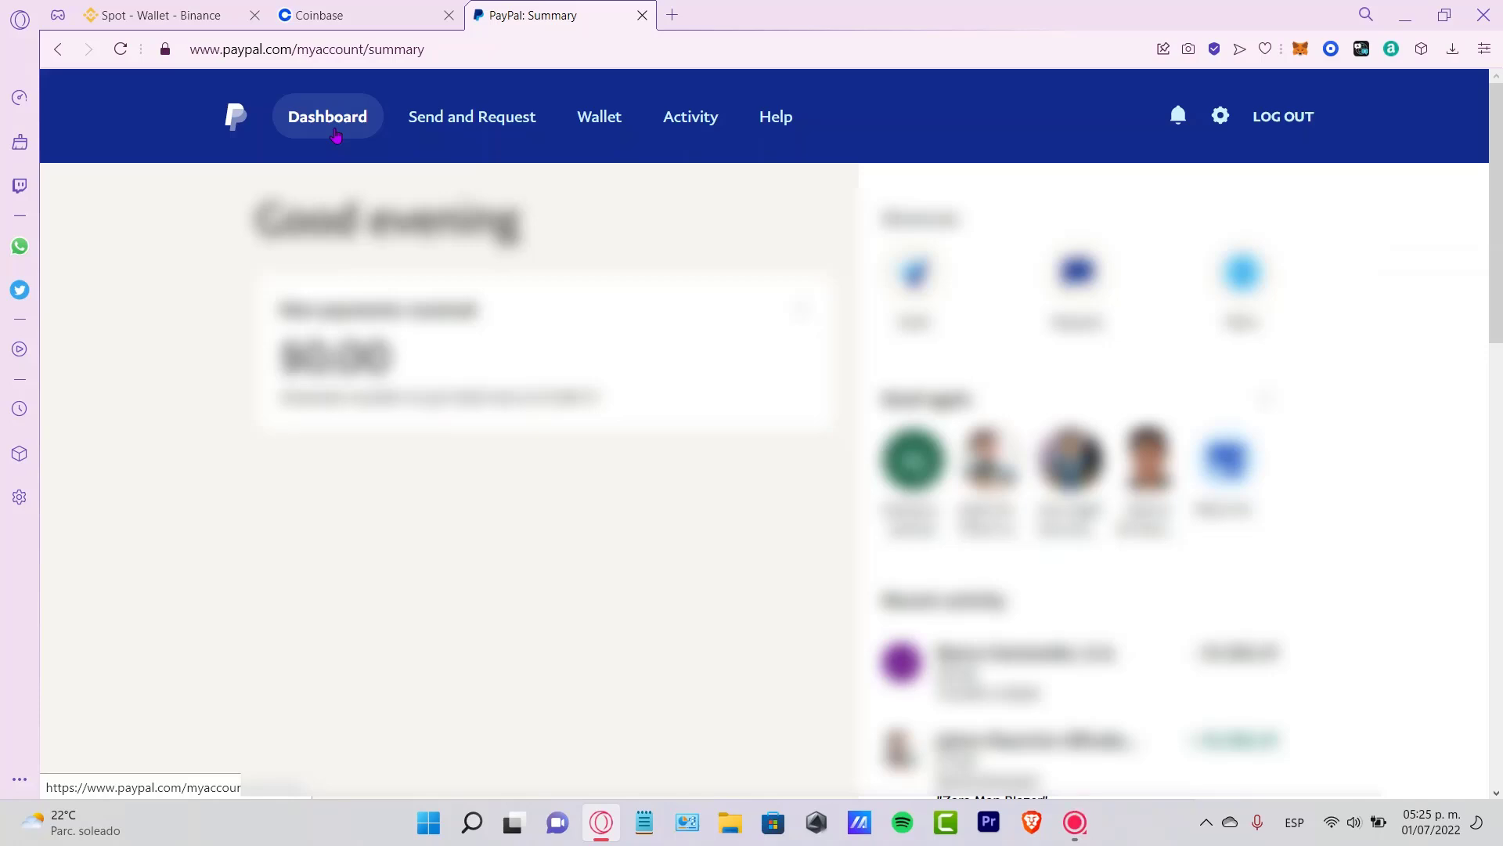
# Step: Open the $1,392.31 Zara Man Blazer payment's details and start a refund for it
pyautogui.scroll(-3)
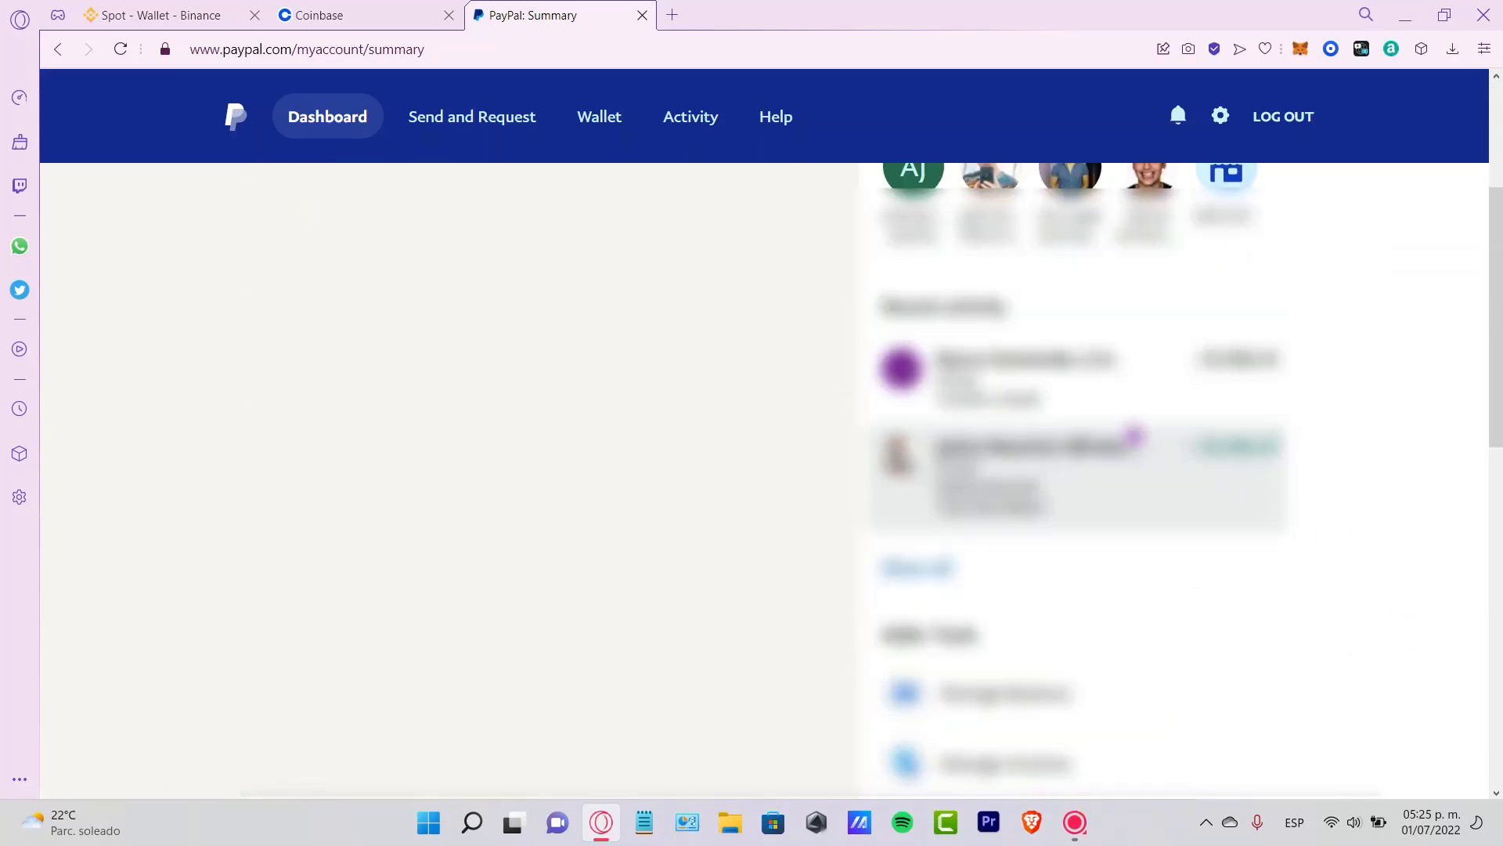
pyautogui.click(1035, 475)
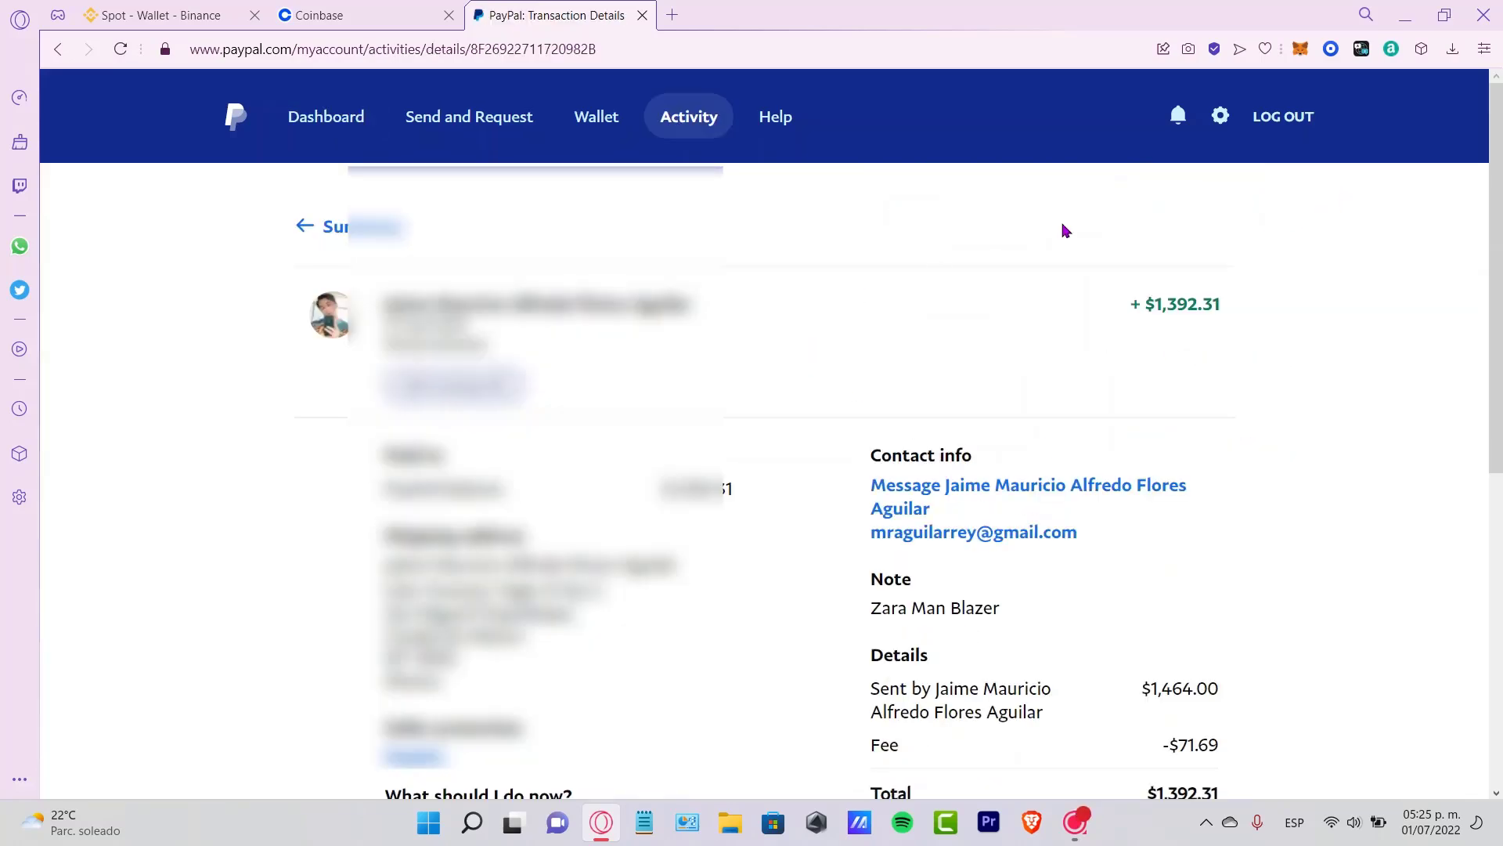
pyautogui.scroll(-3)
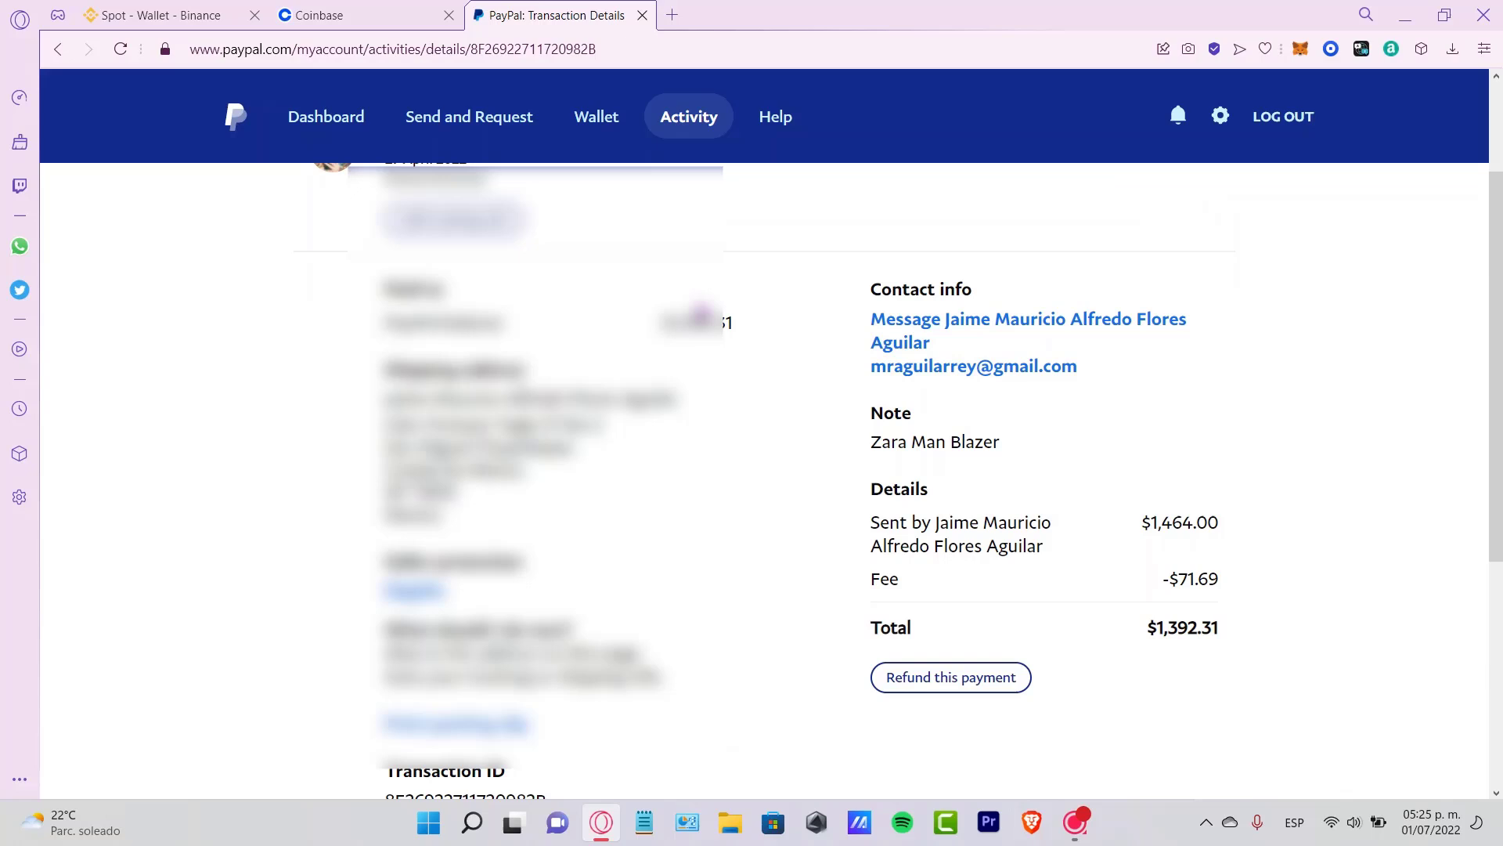
pyautogui.moveTo(738, 471)
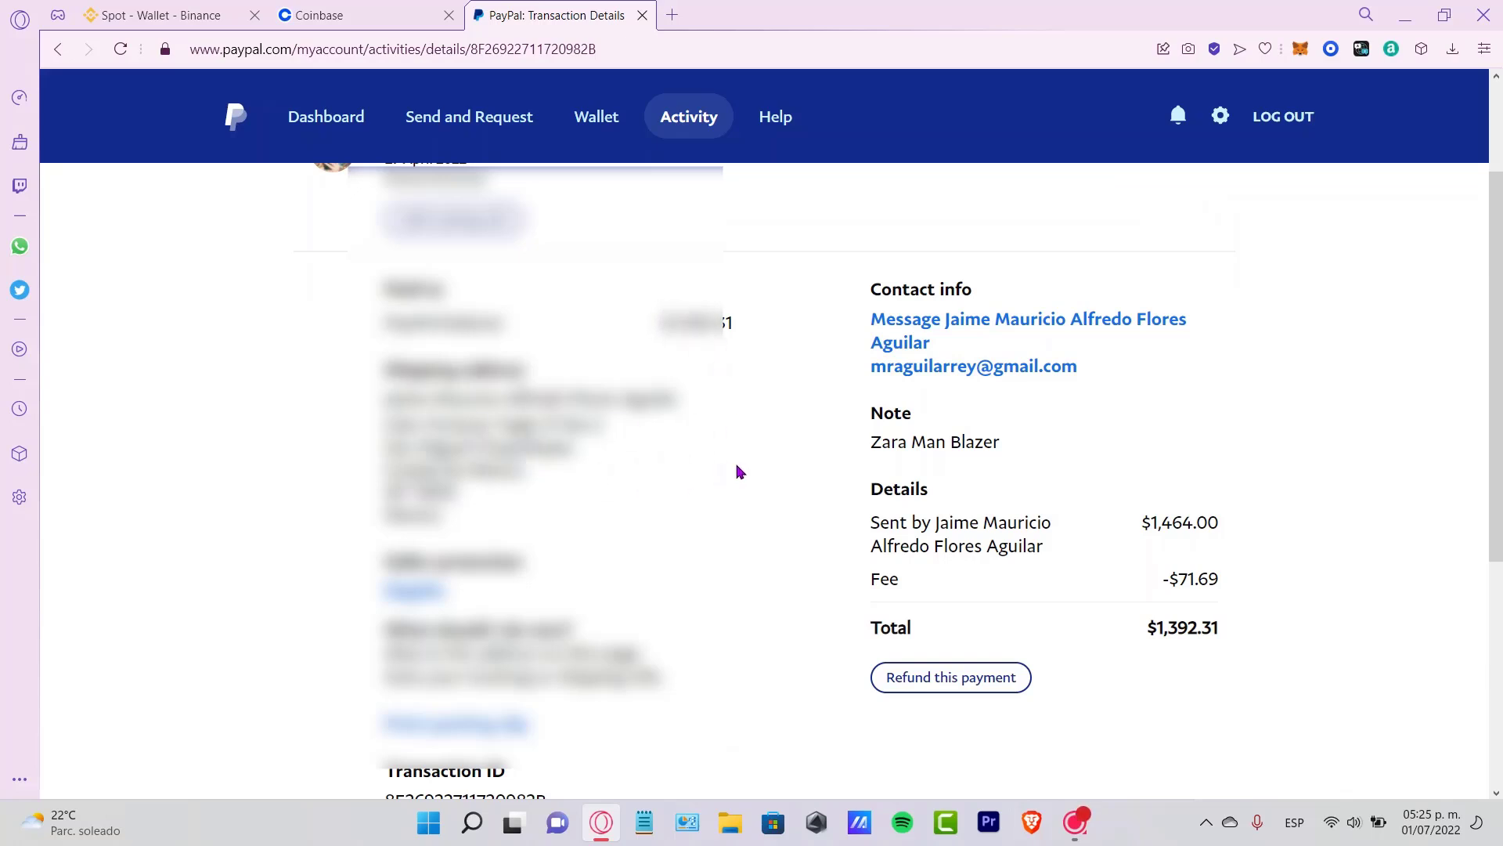
pyautogui.scroll(-3)
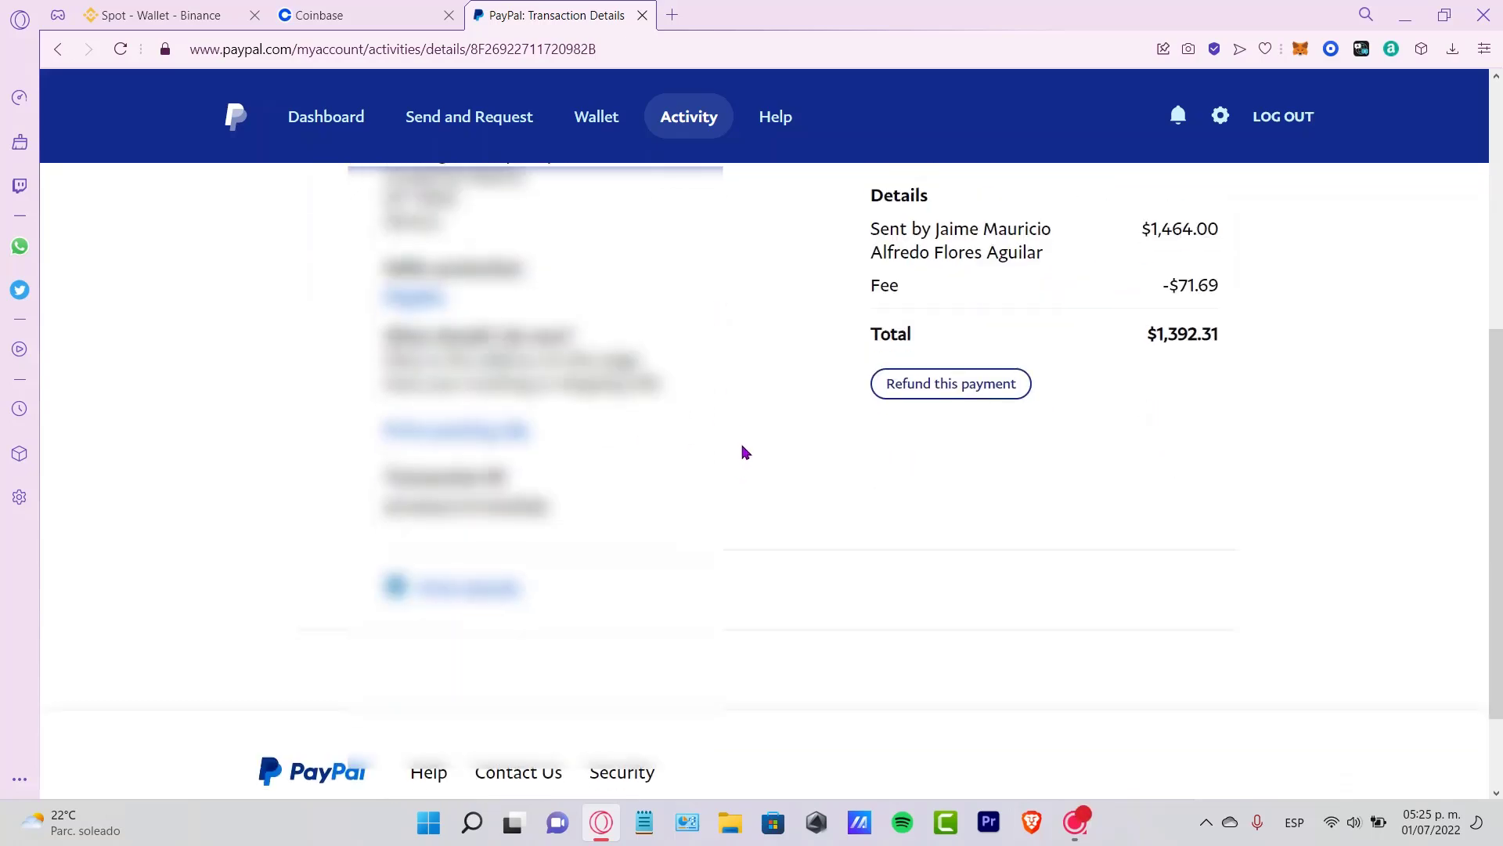
pyautogui.moveTo(723, 273)
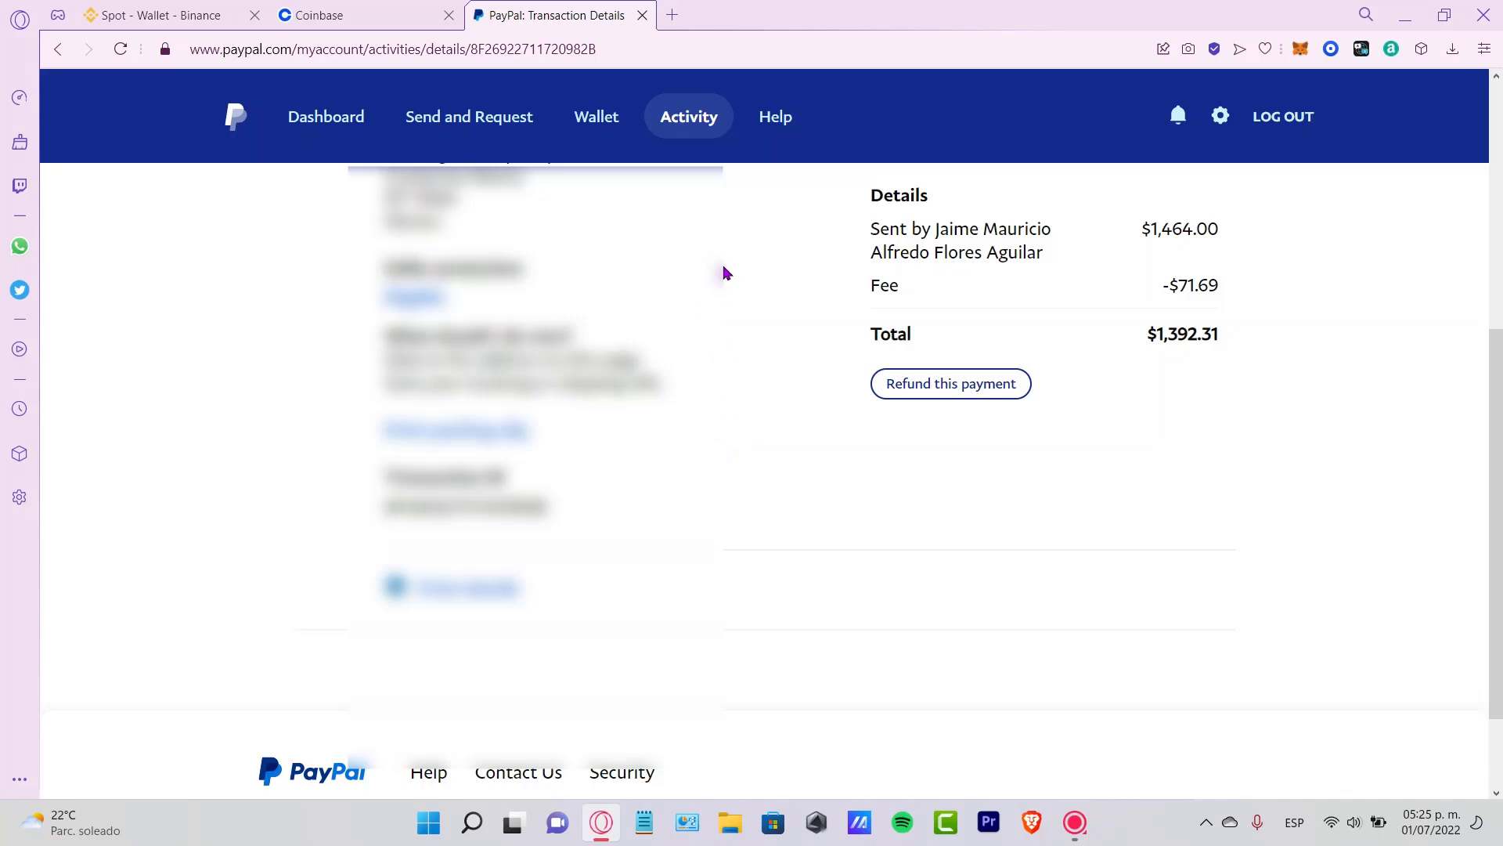
pyautogui.scroll(3)
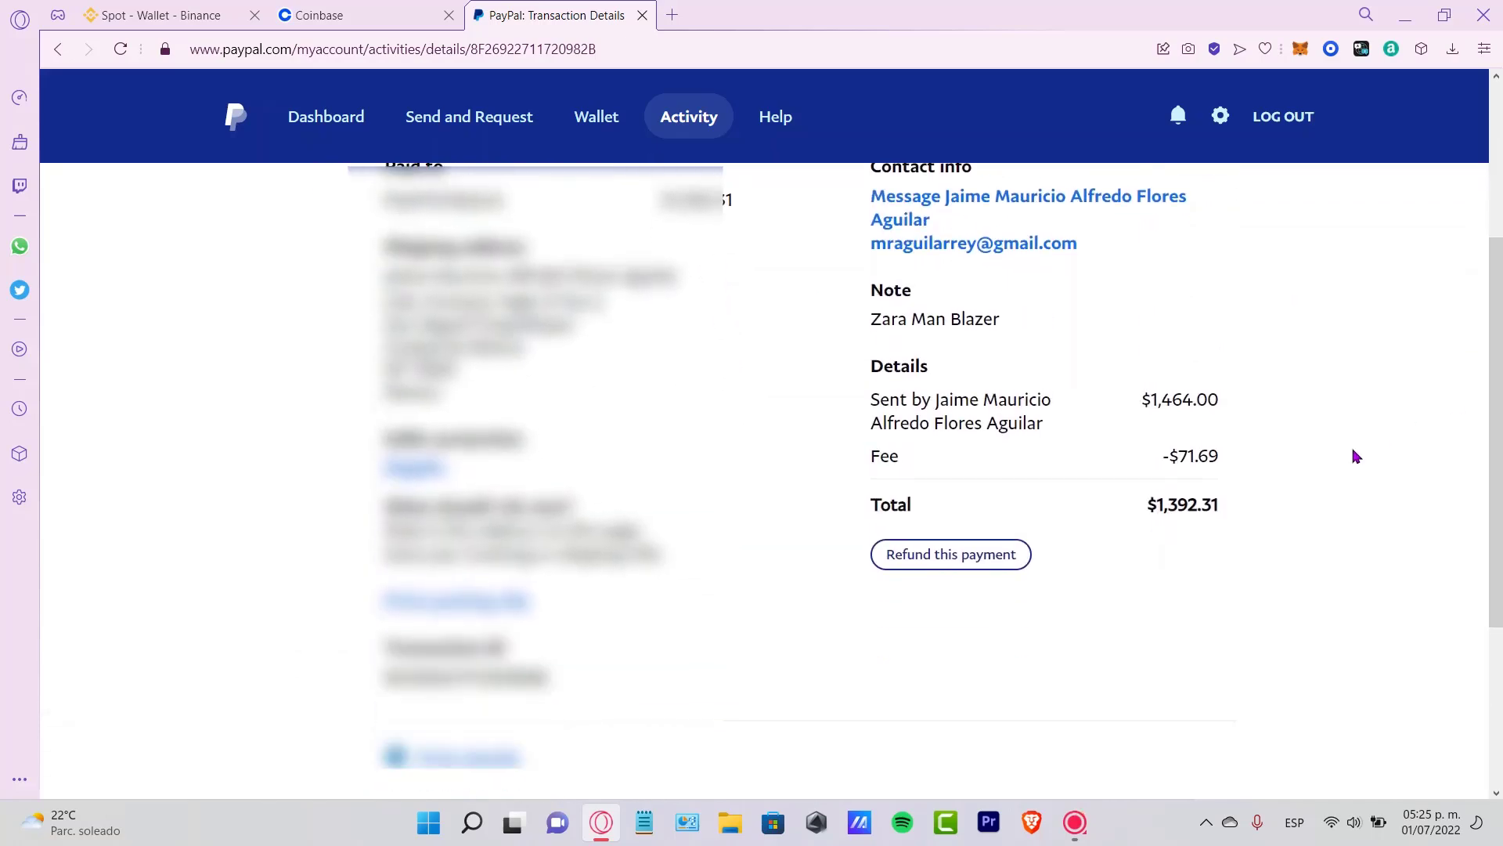
pyautogui.click(950, 555)
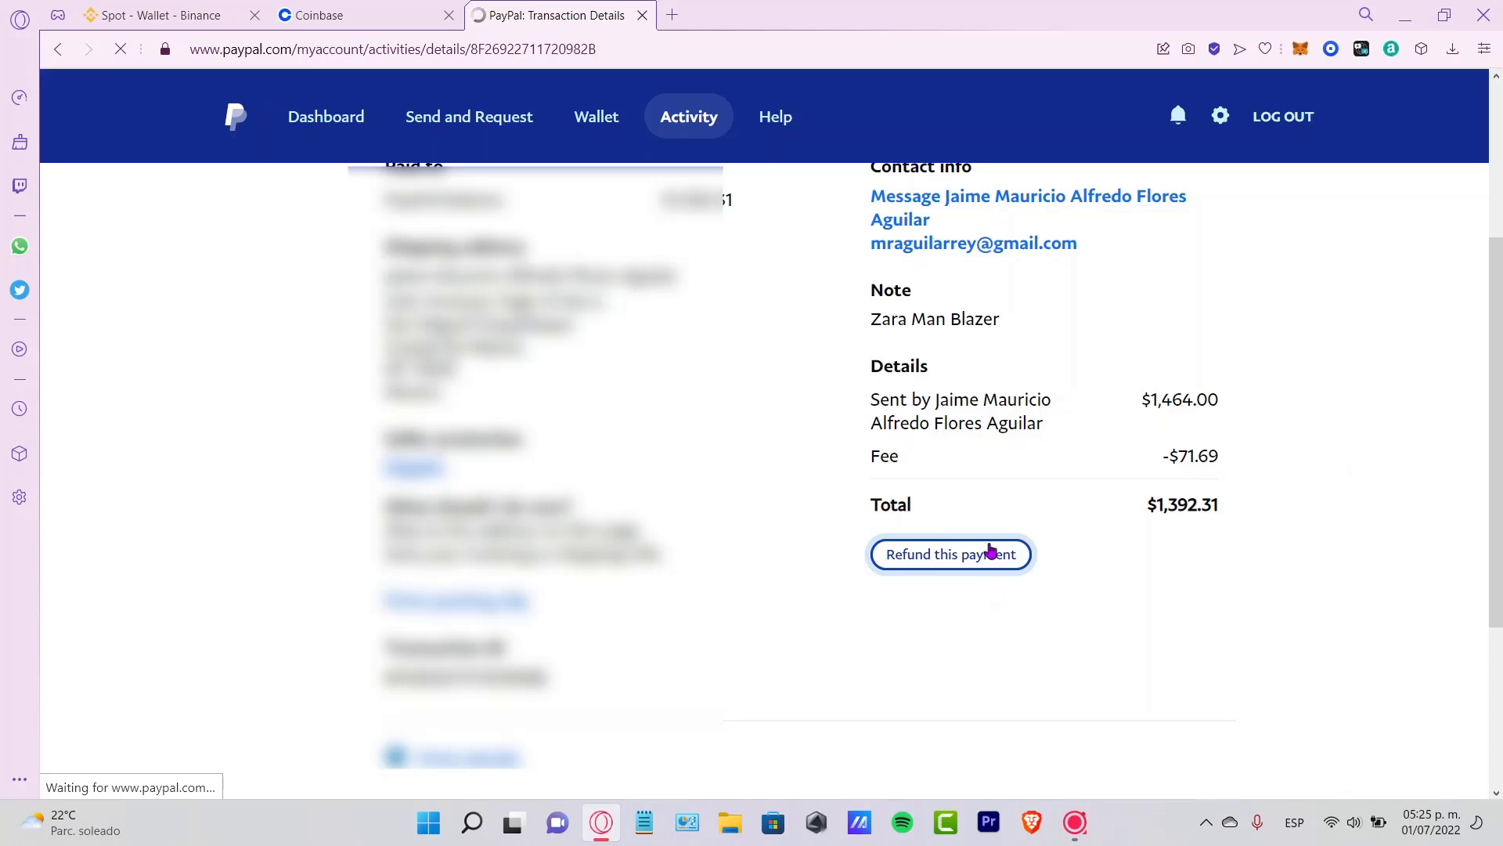
pyautogui.click(949, 554)
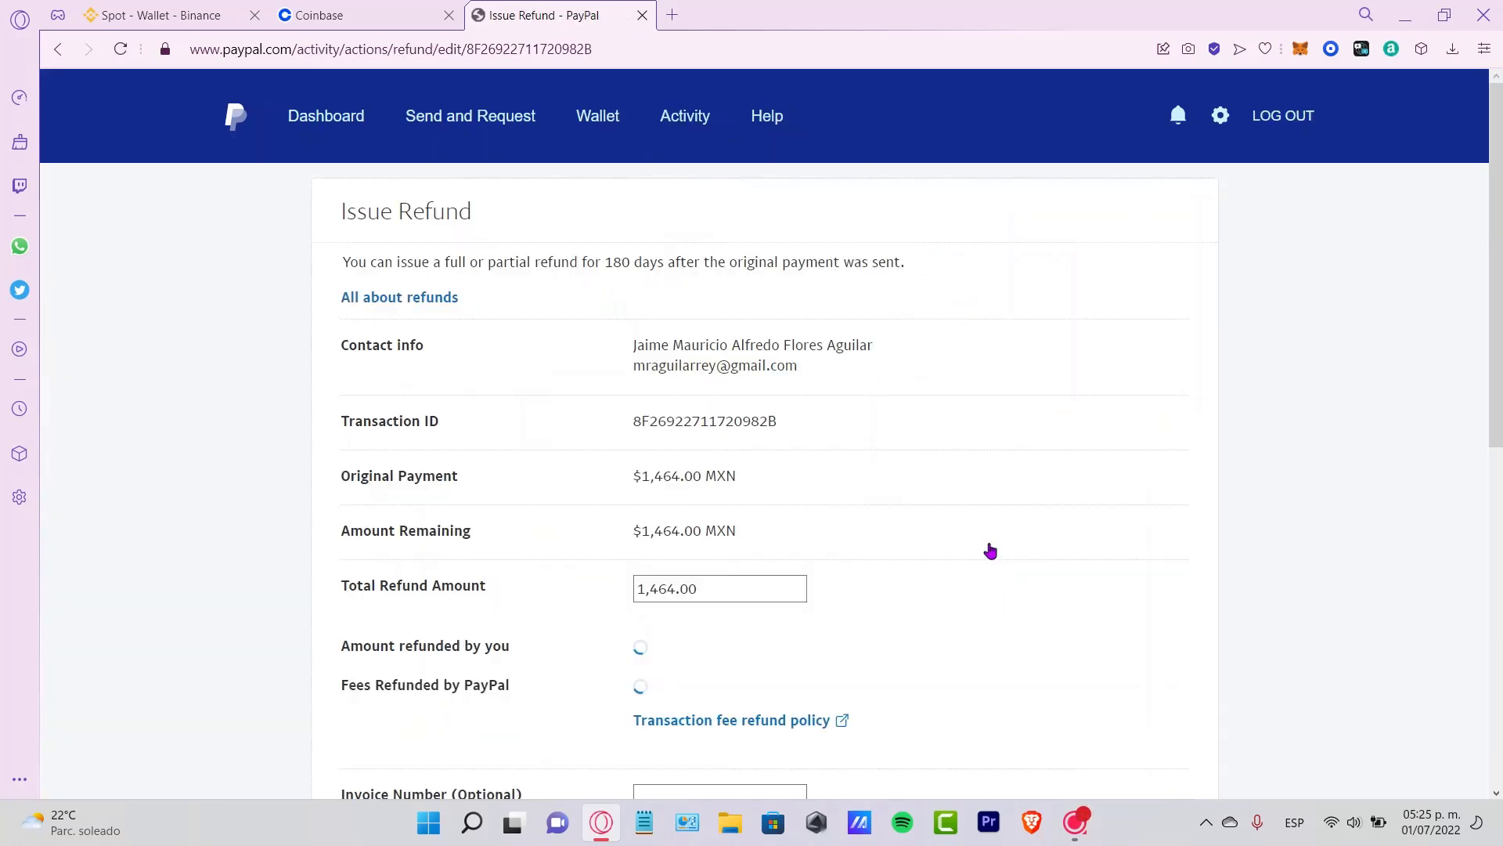
pyautogui.doubleClick(405, 211)
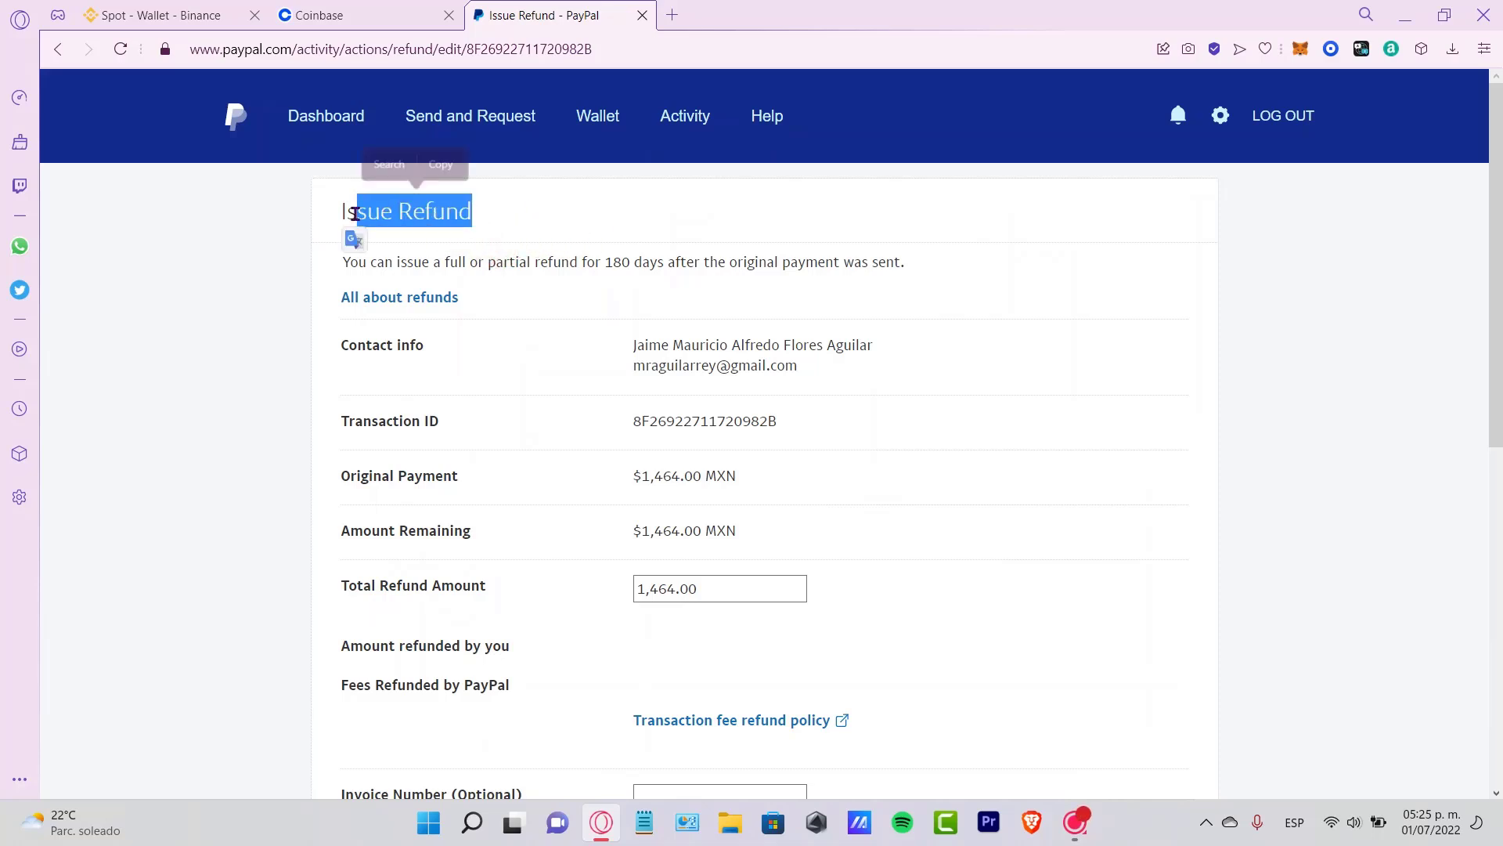
pyautogui.doubleClick(704, 421)
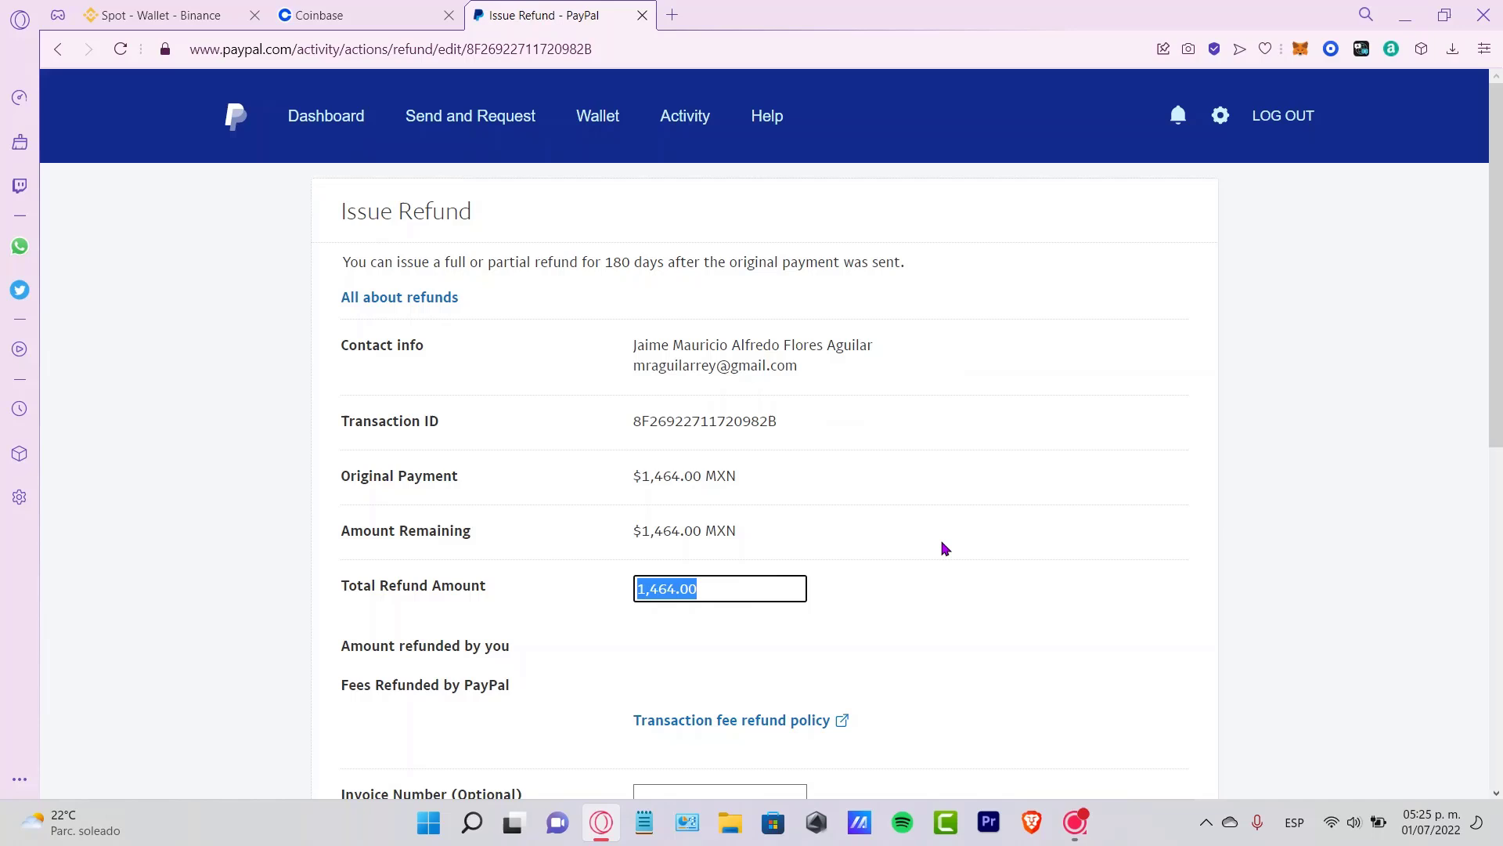
pyautogui.scroll(-3)
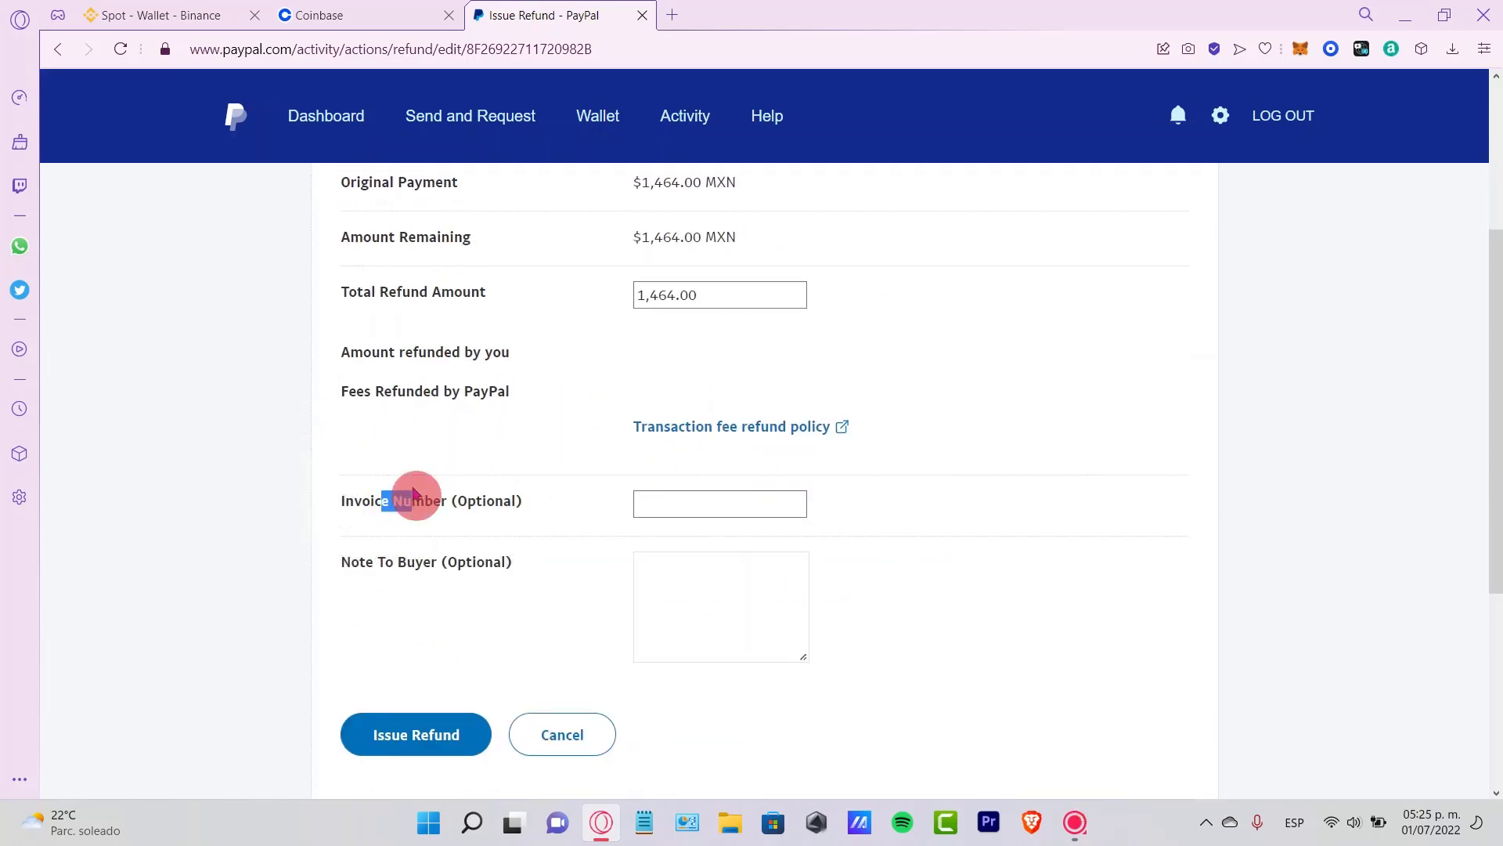
pyautogui.doubleClick(421, 500)
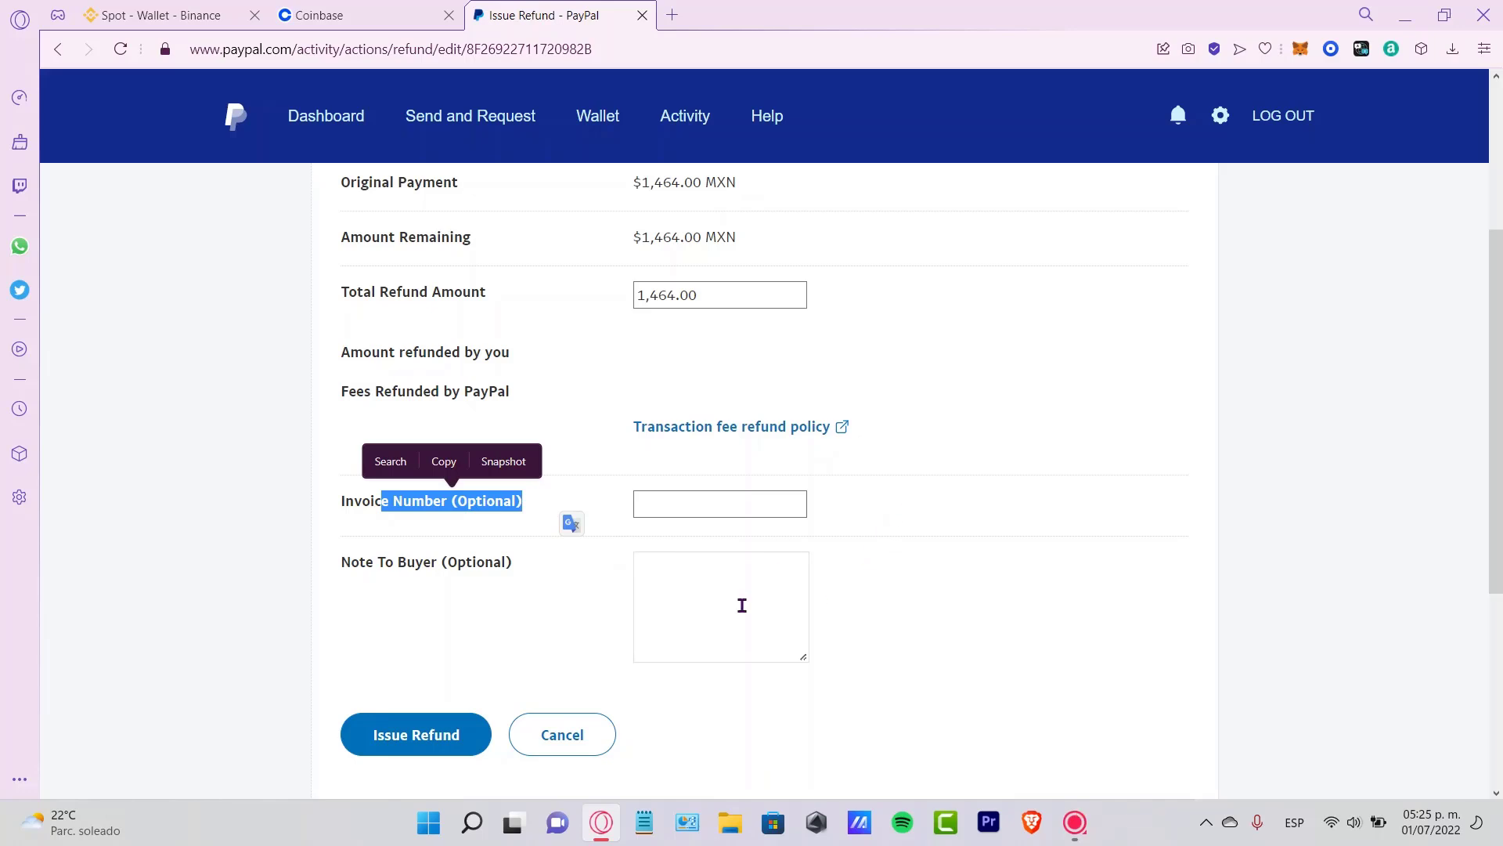
pyautogui.doubleClick(426, 562)
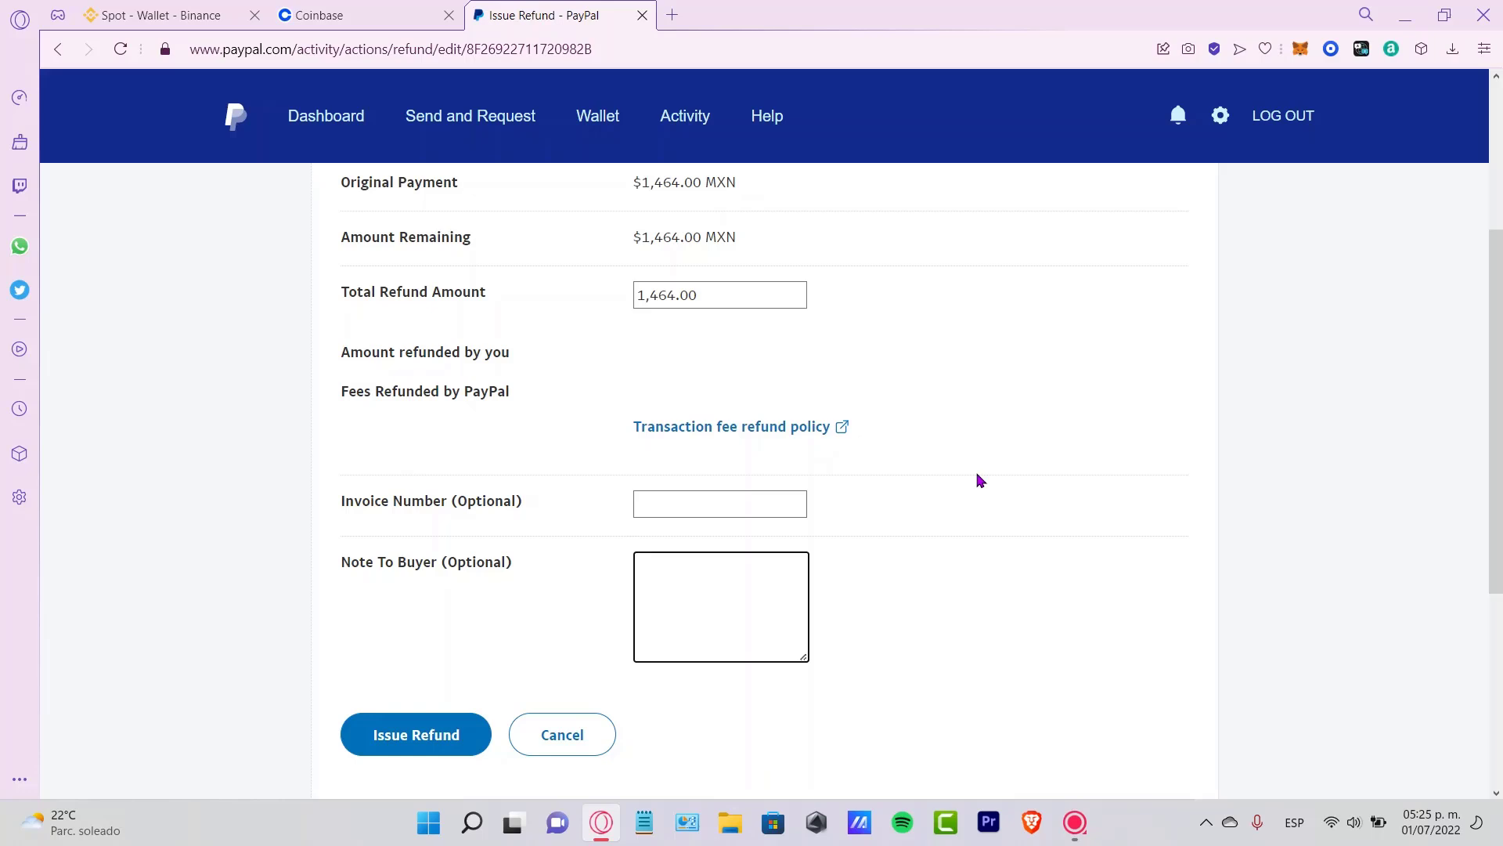
pyautogui.scroll(-3)
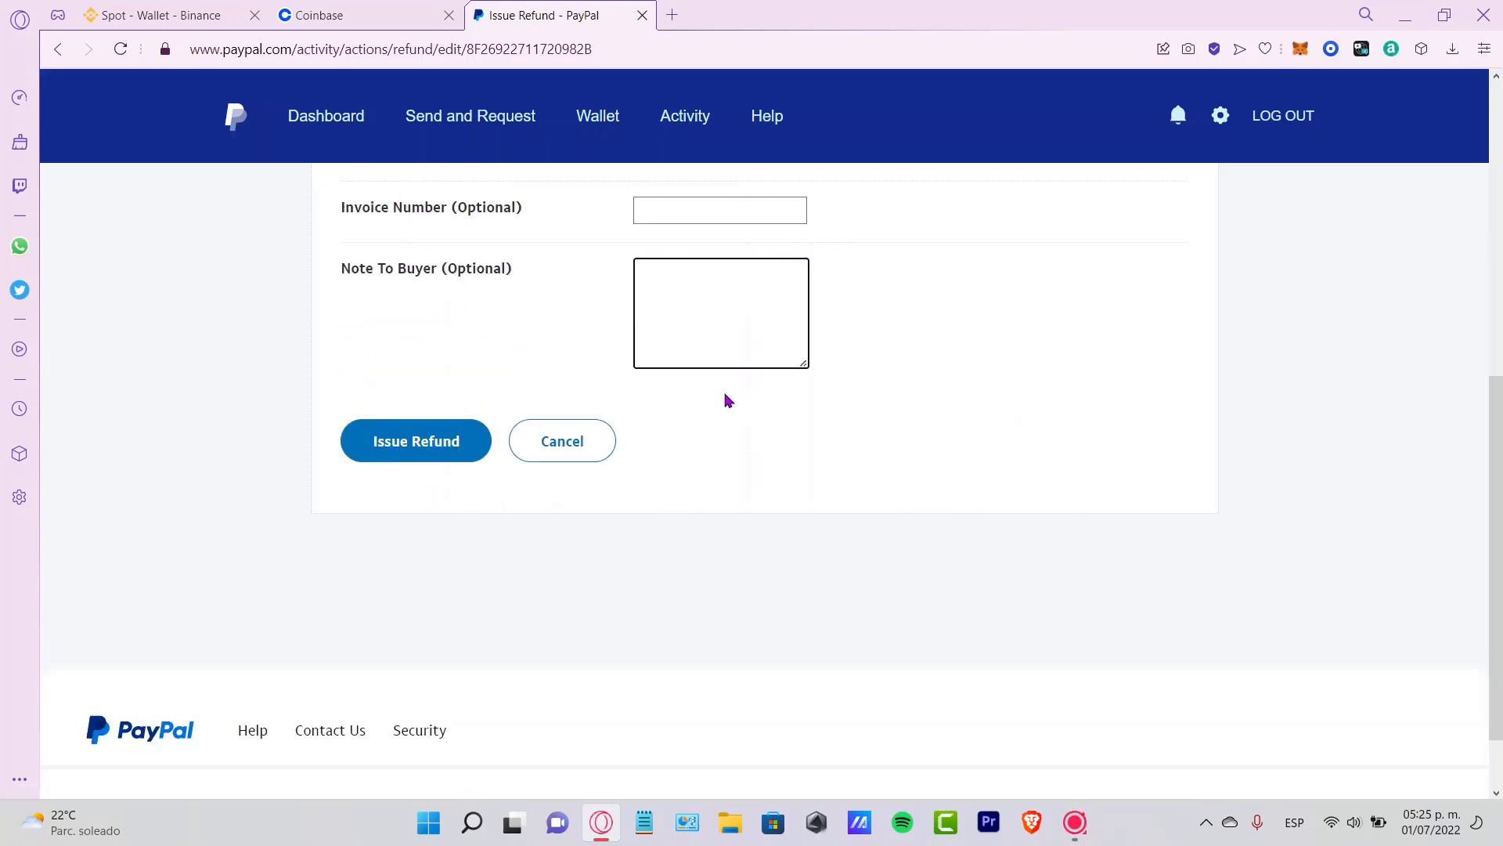
pyautogui.scroll(3)
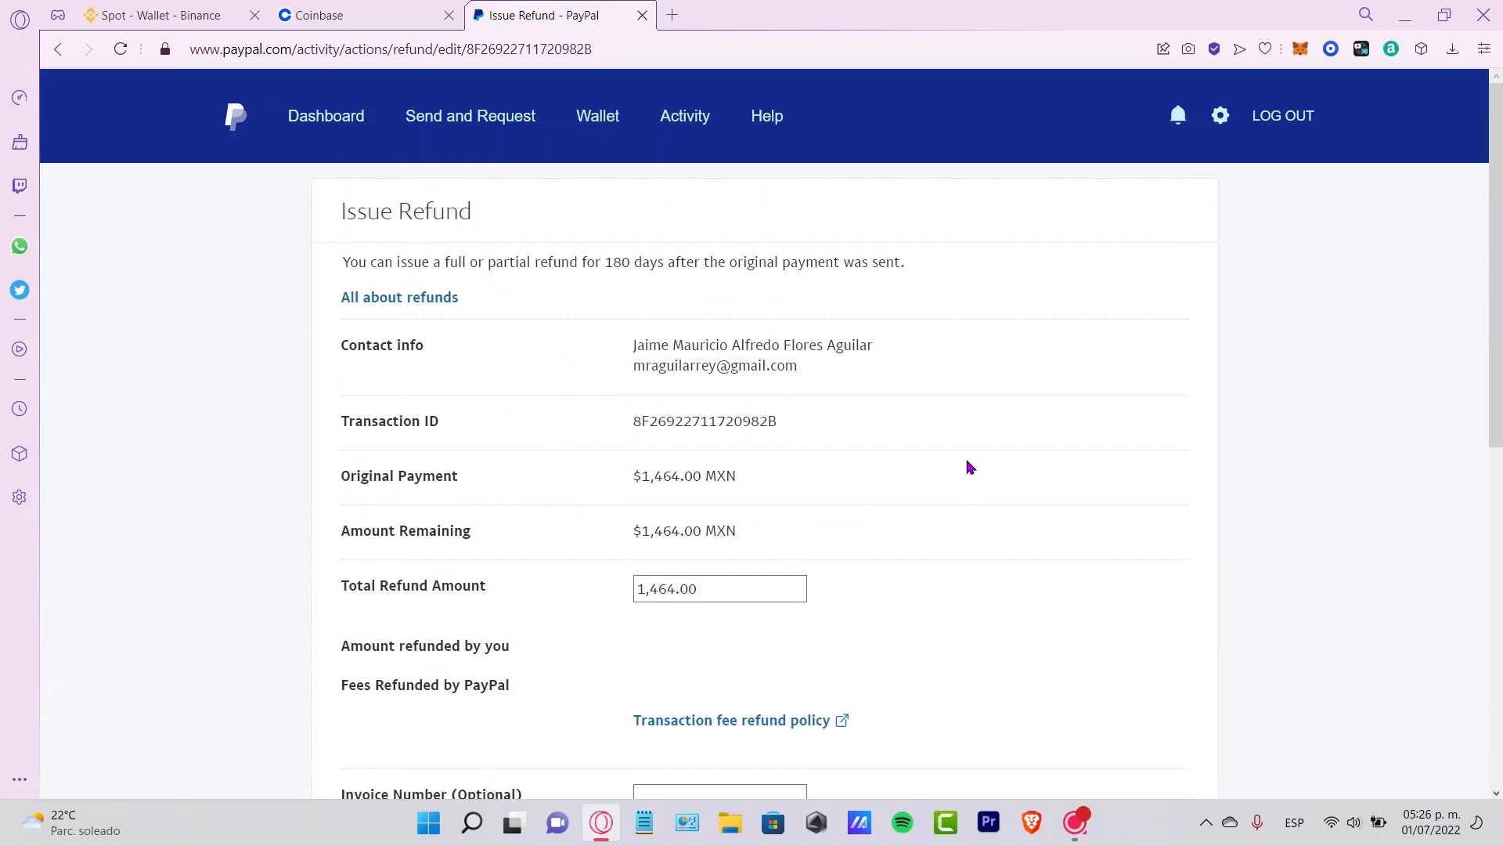
# Step: Highlight the original payment amount and the 180-day refund window note on the refund form
pyautogui.doubleClick(687, 475)
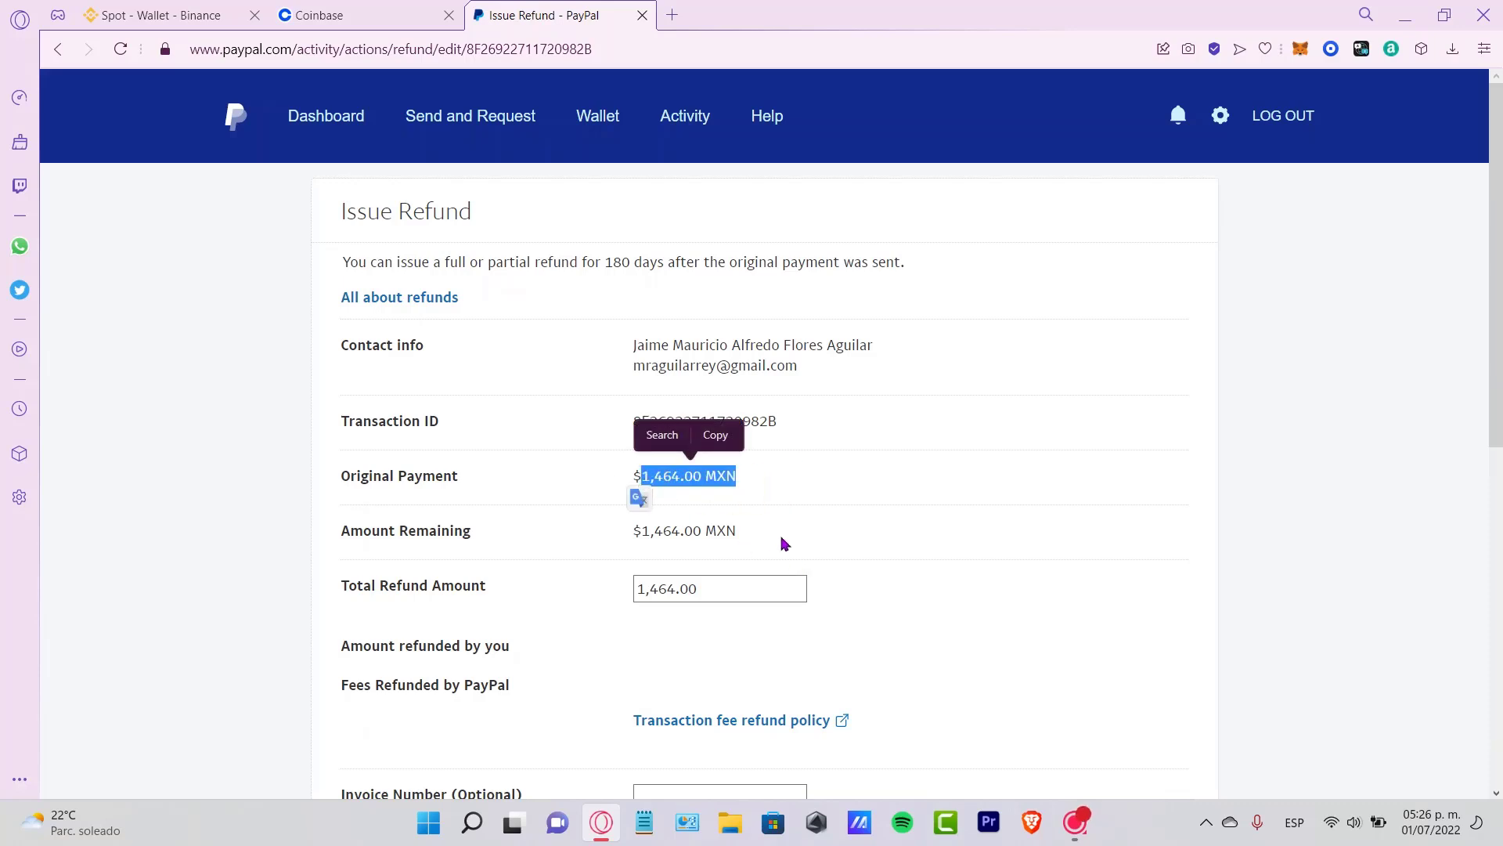
pyautogui.click(842, 529)
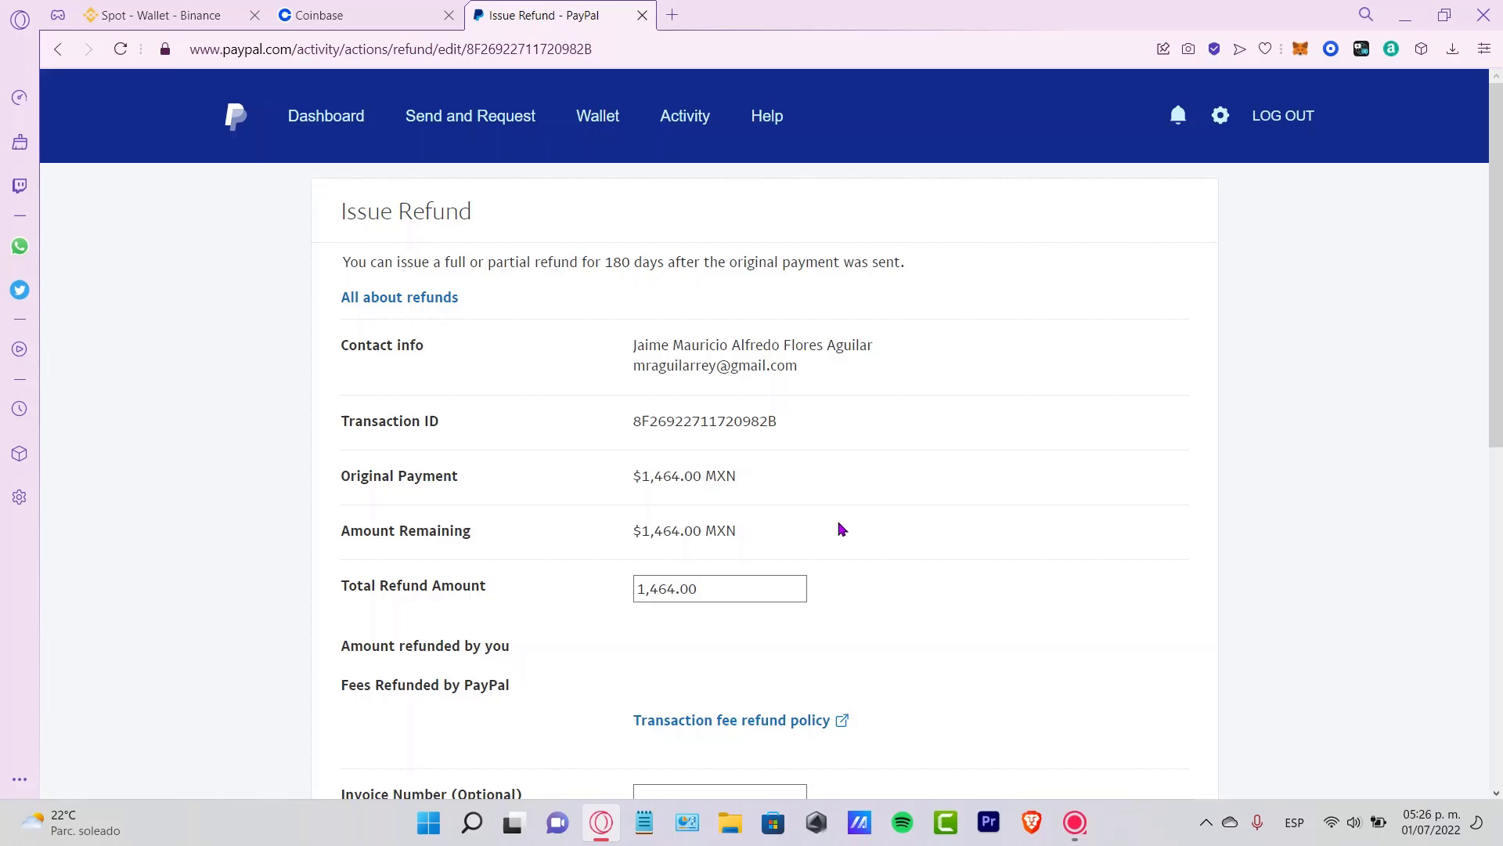
pyautogui.moveTo(747, 480)
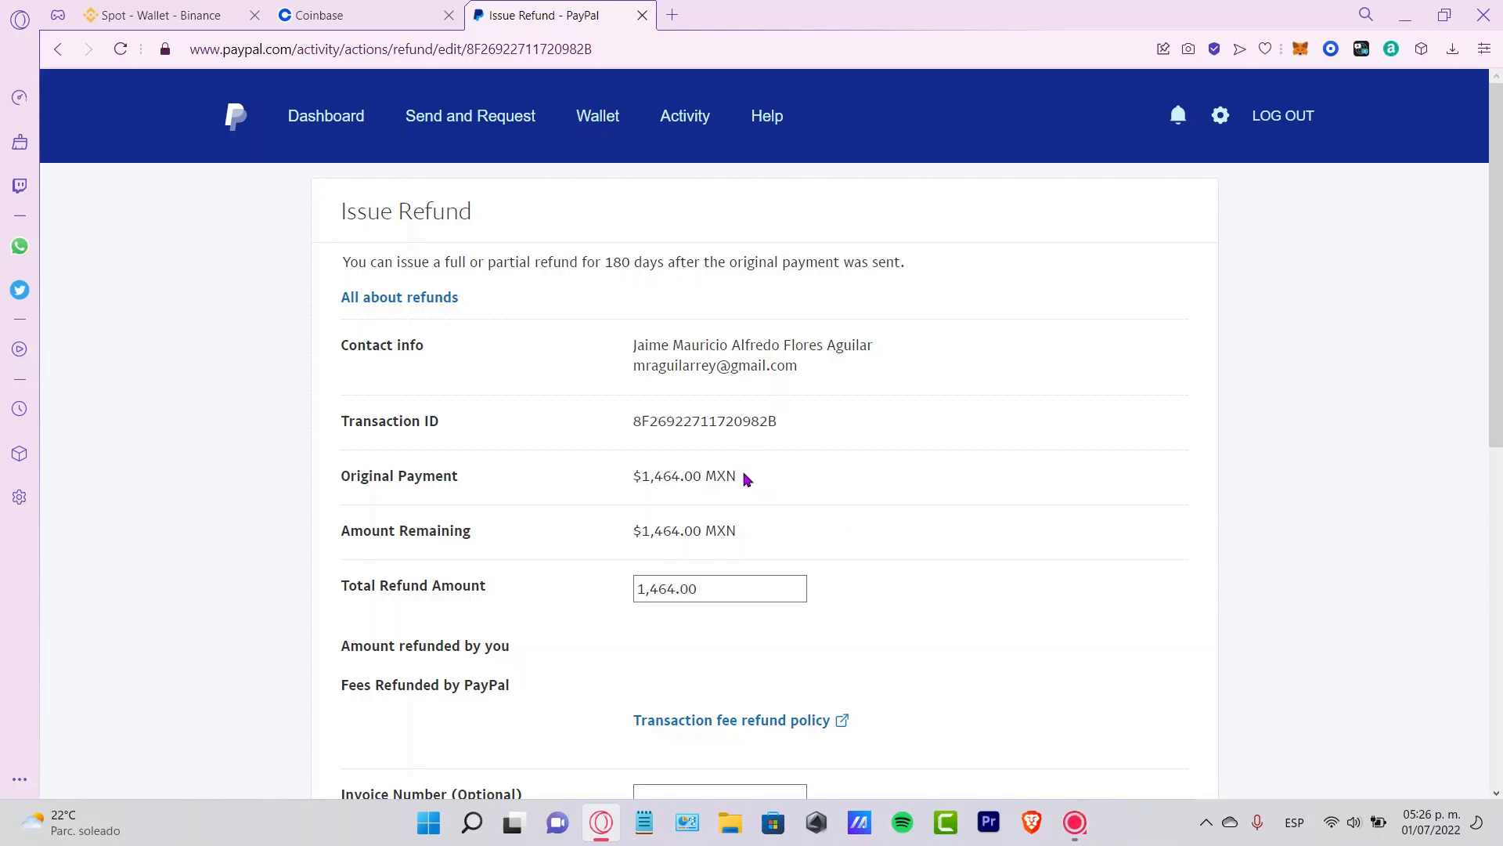
pyautogui.doubleClick(684, 475)
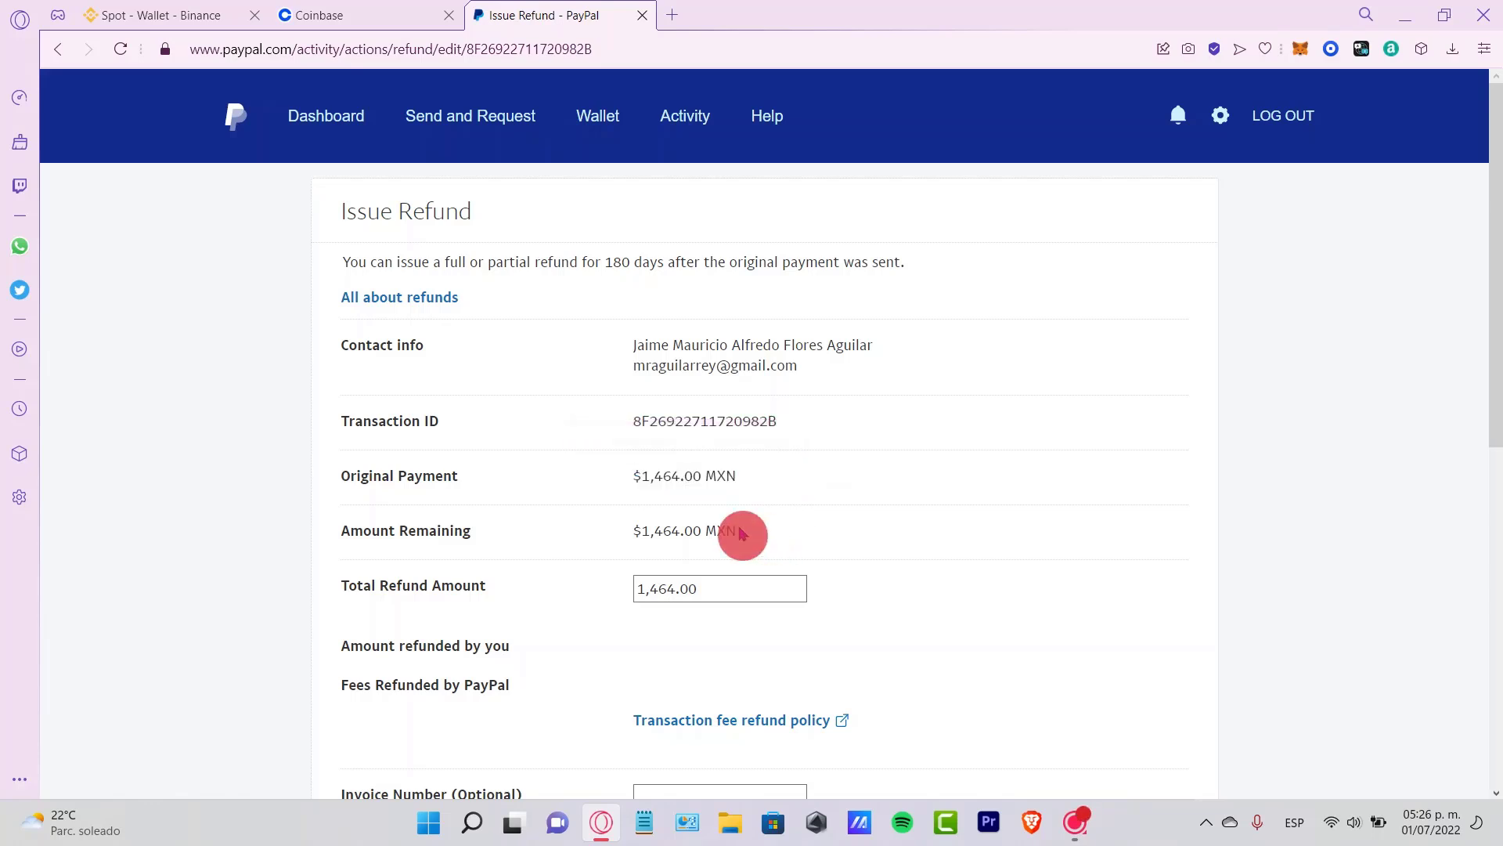
pyautogui.moveTo(551, 284)
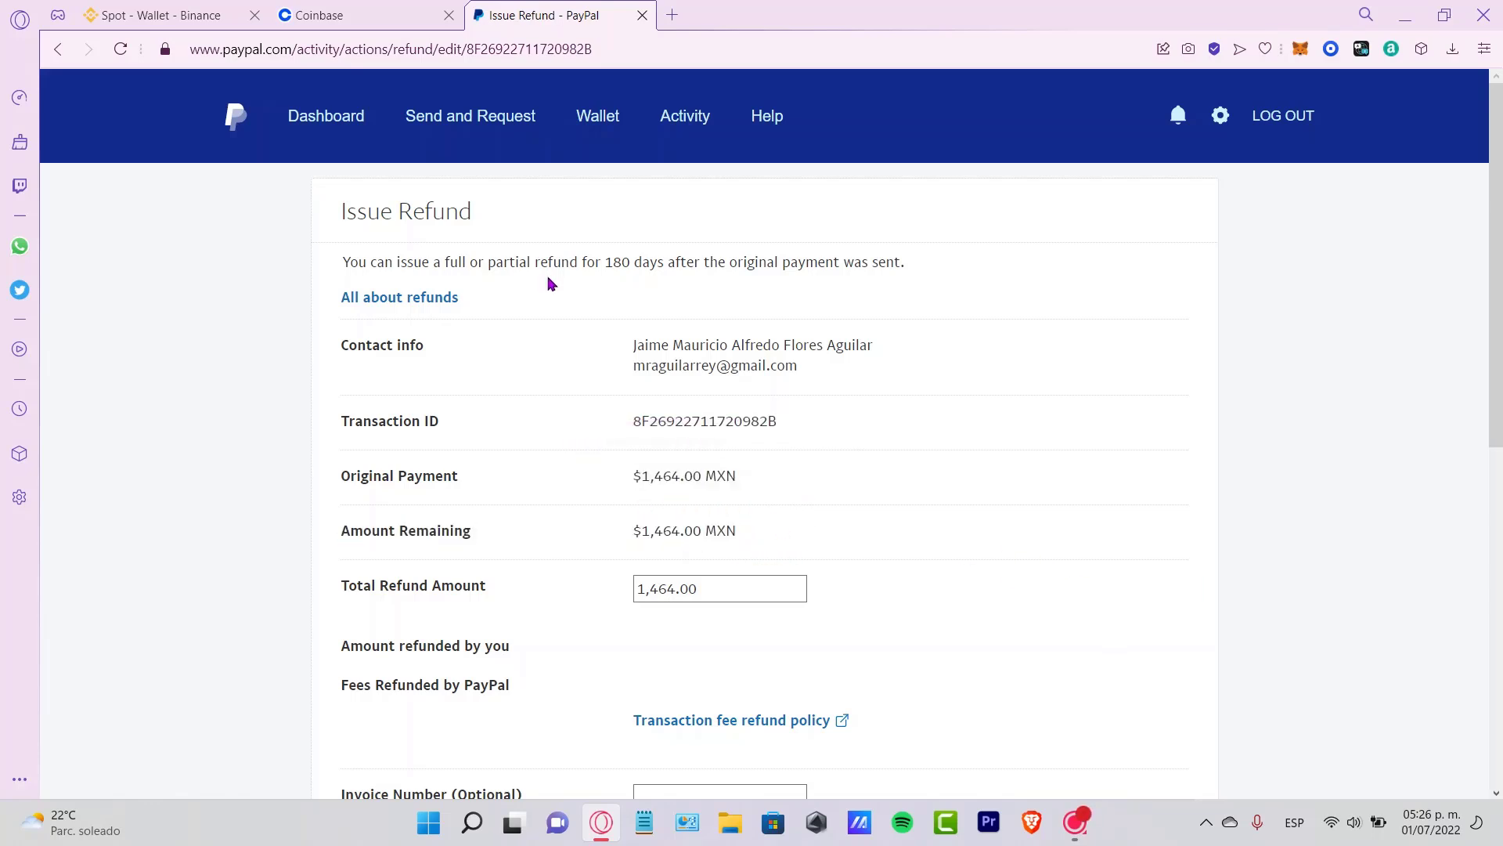
pyautogui.moveTo(629, 249)
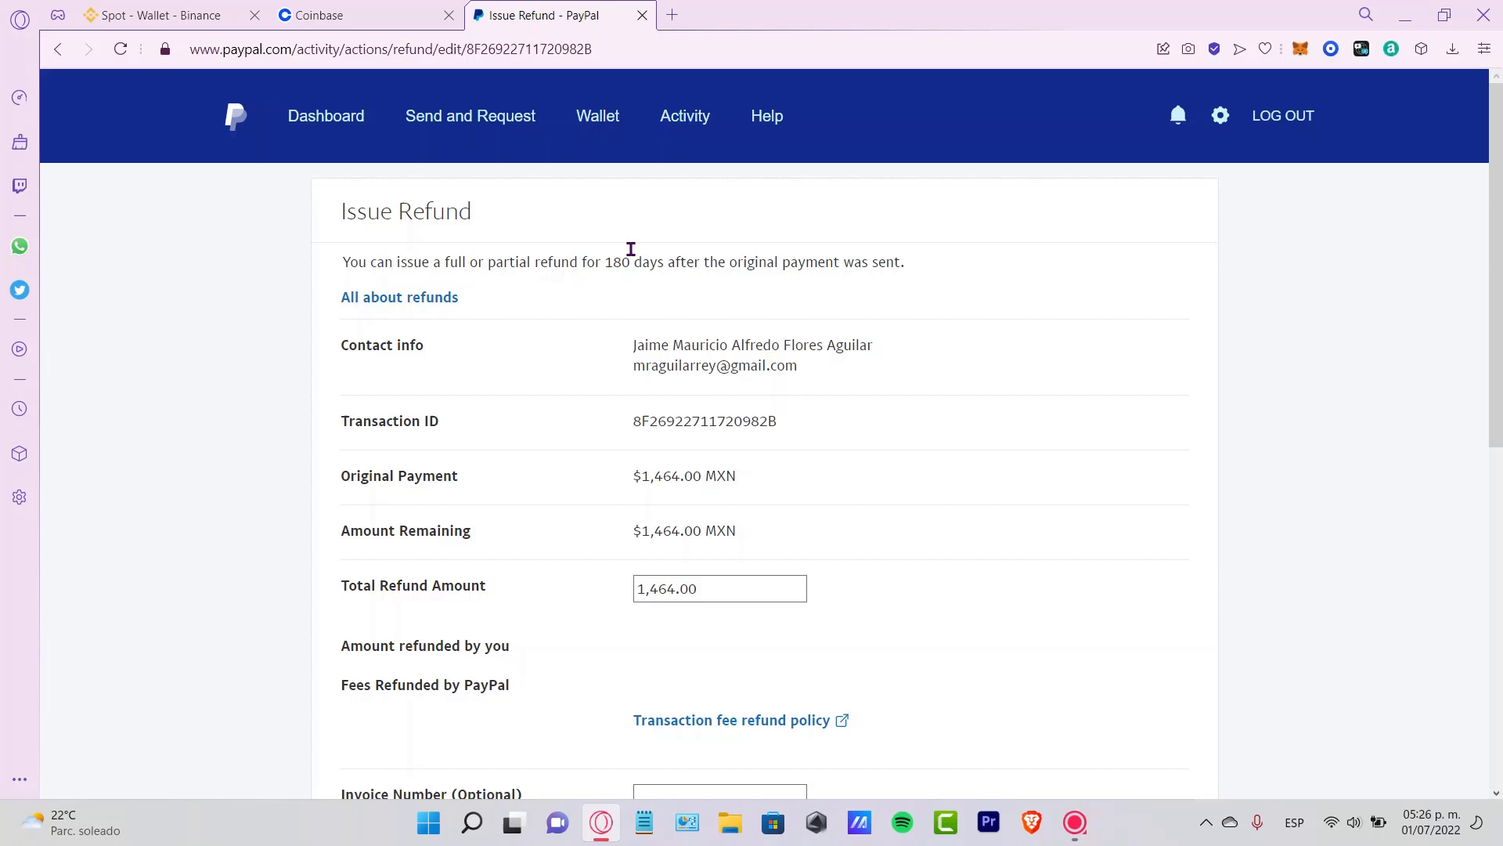
pyautogui.moveTo(610, 261)
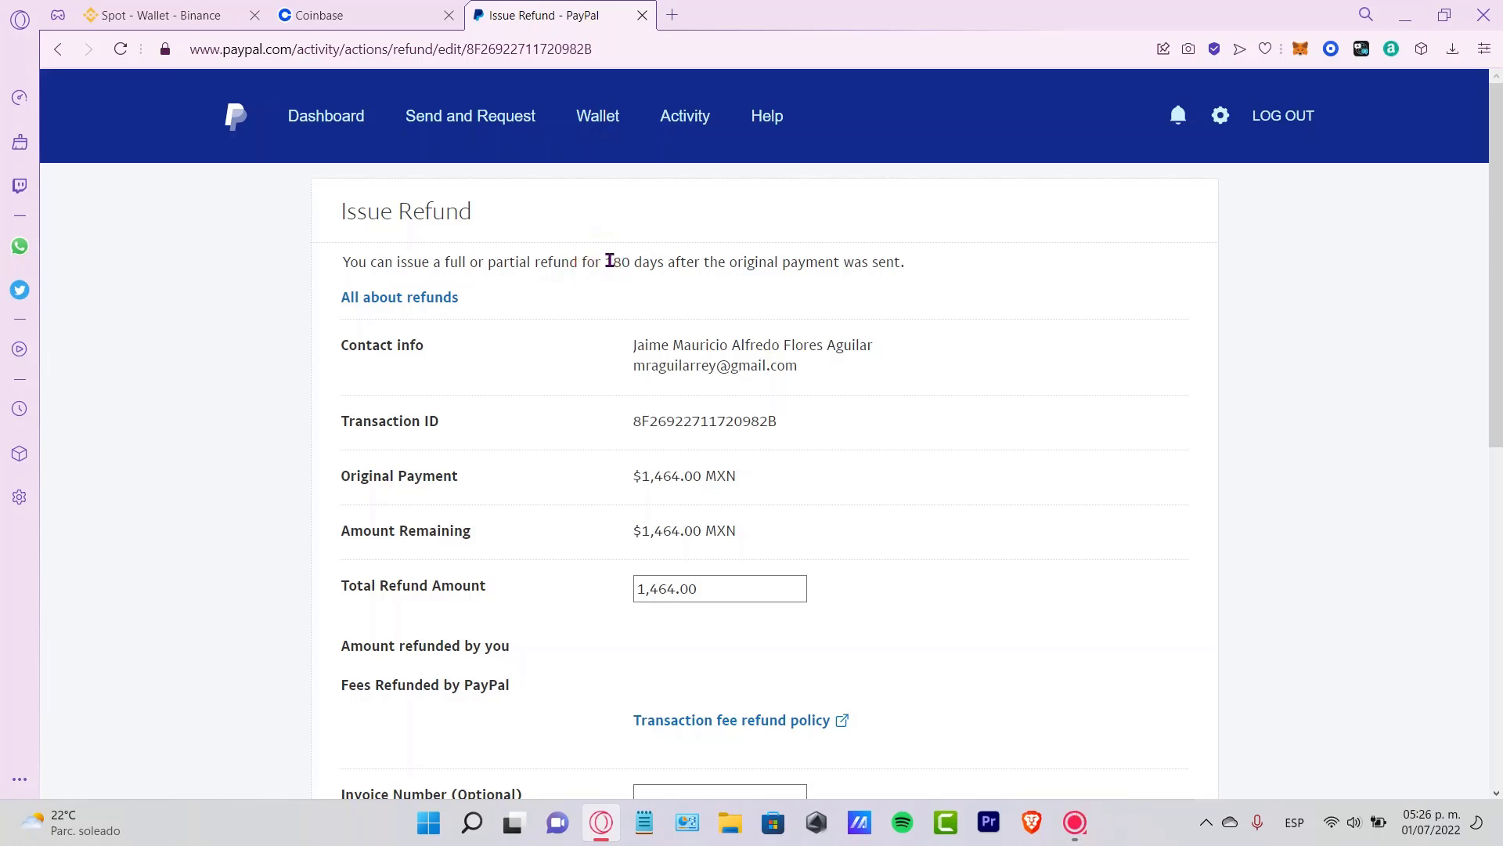
pyautogui.doubleClick(624, 260)
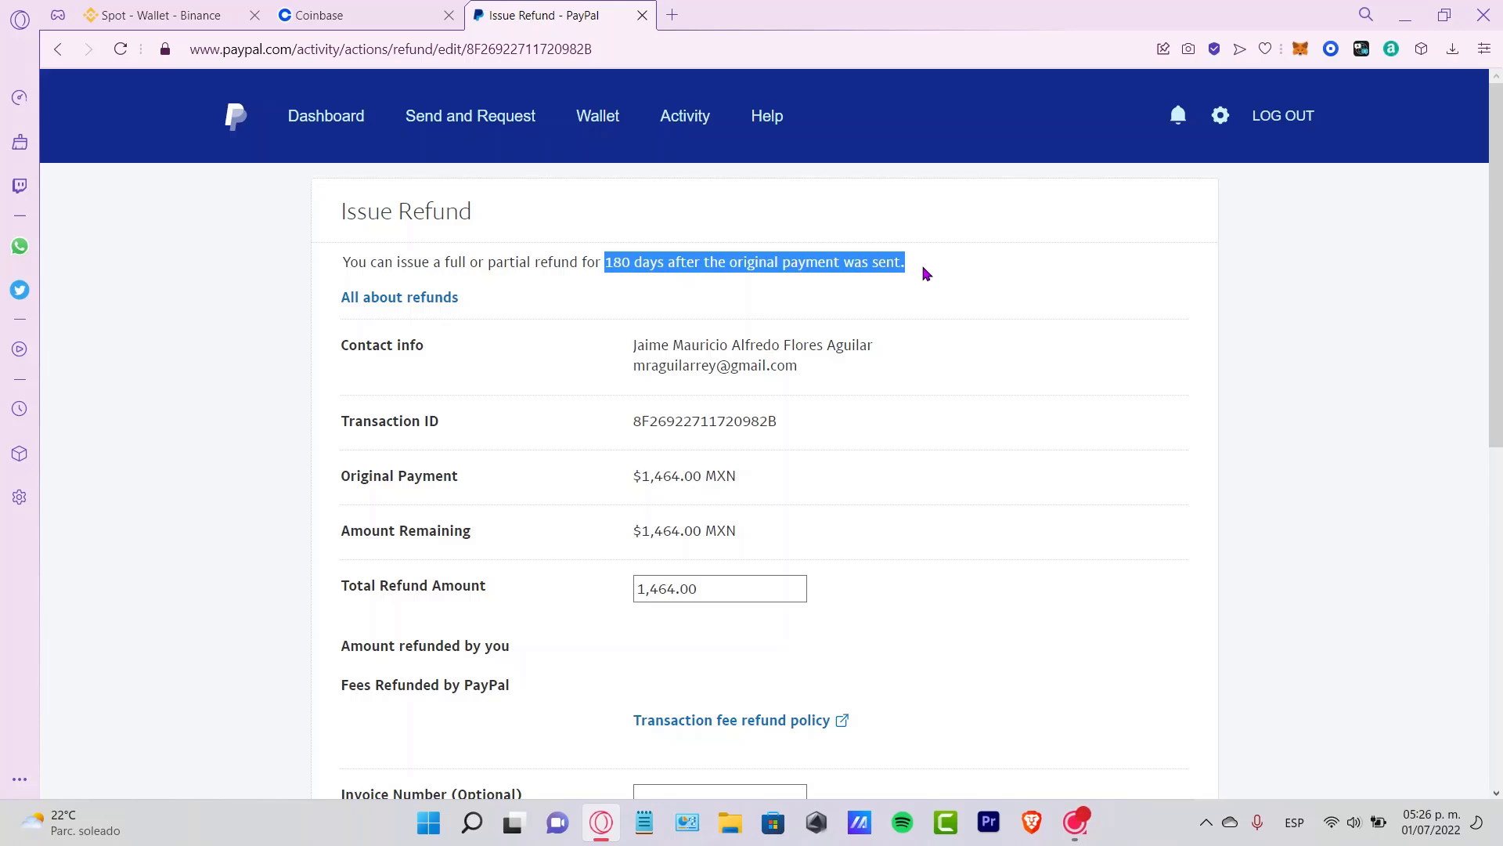
# Step: Leave the refund unissued, return to the Dashboard, and open Contact Customer Service from the footer
pyautogui.scroll(-3)
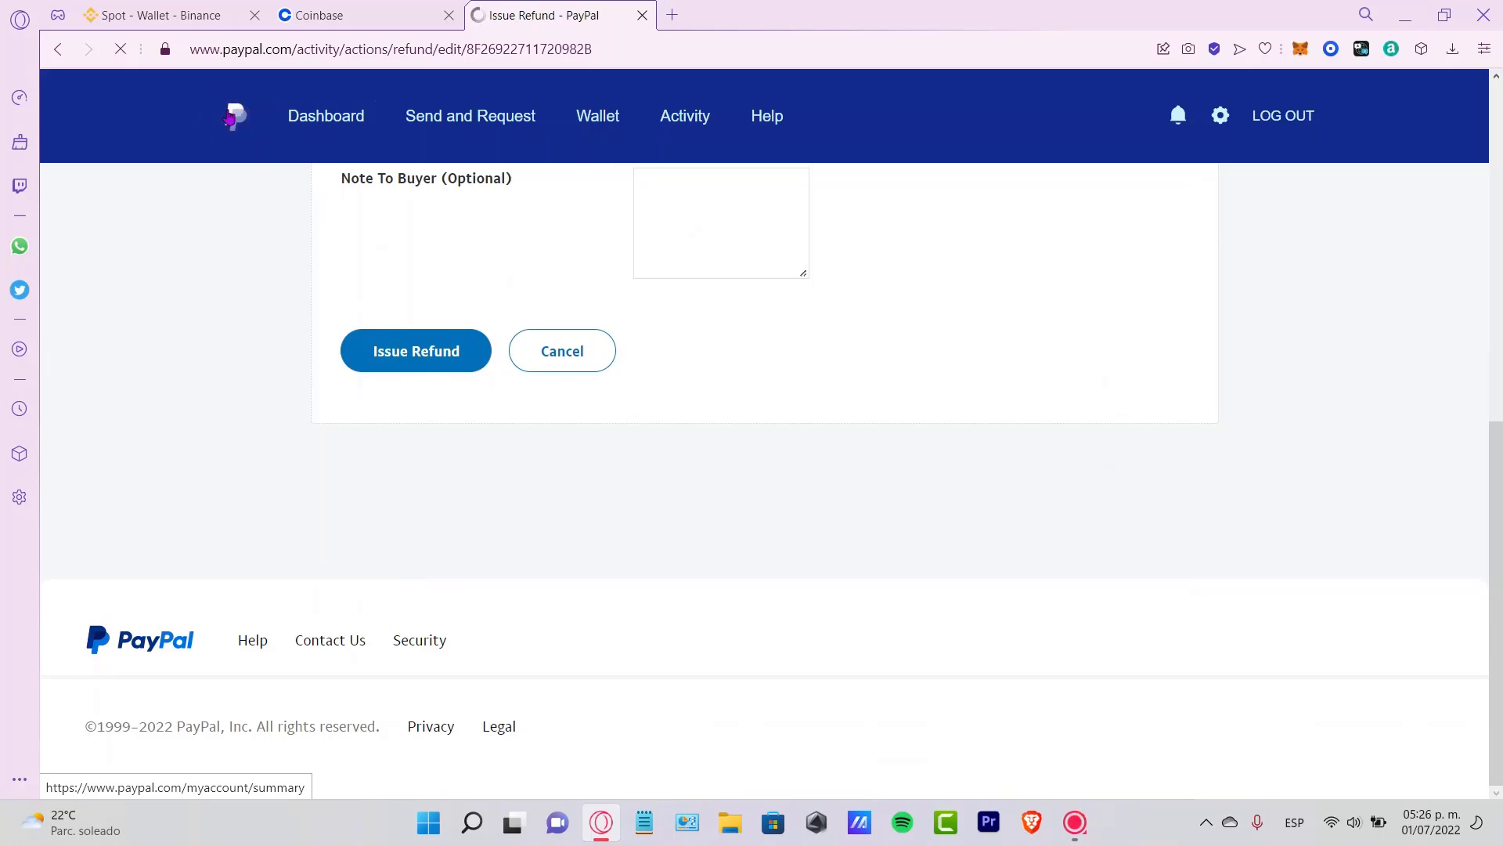
pyautogui.click(561, 350)
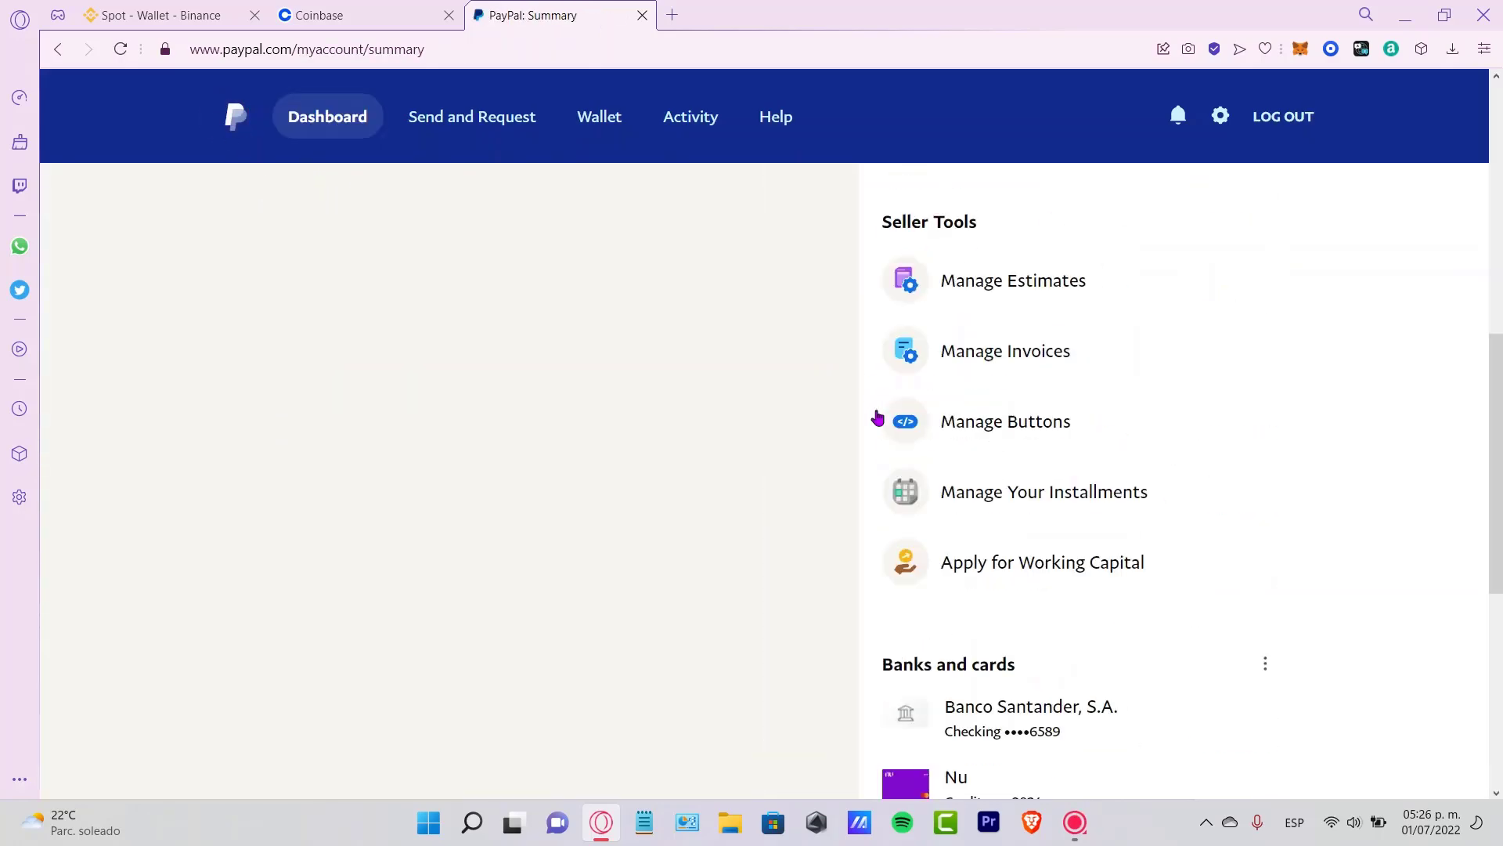
pyautogui.scroll(-3)
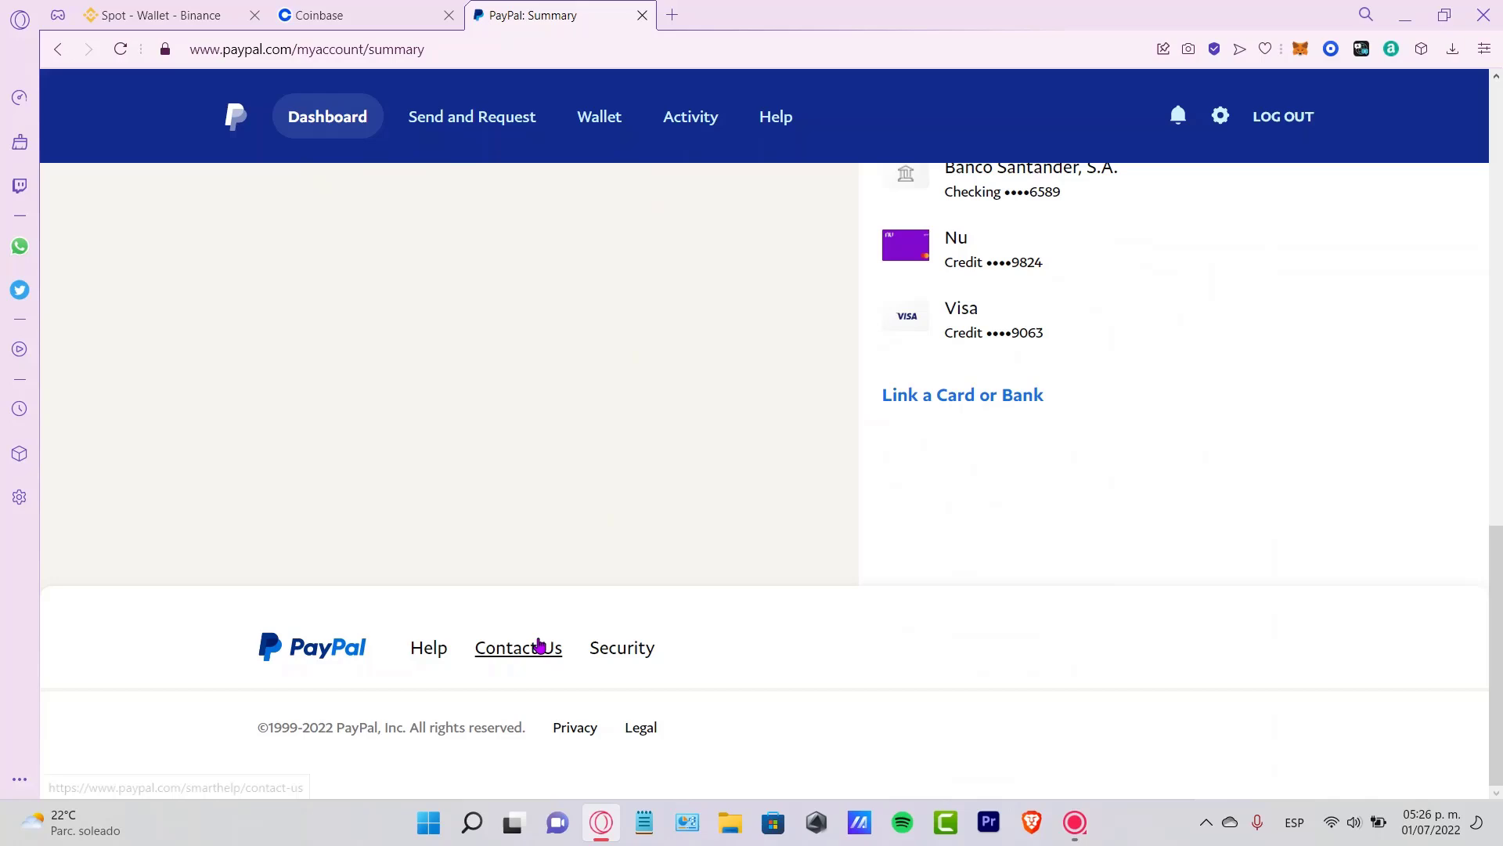
pyautogui.click(517, 647)
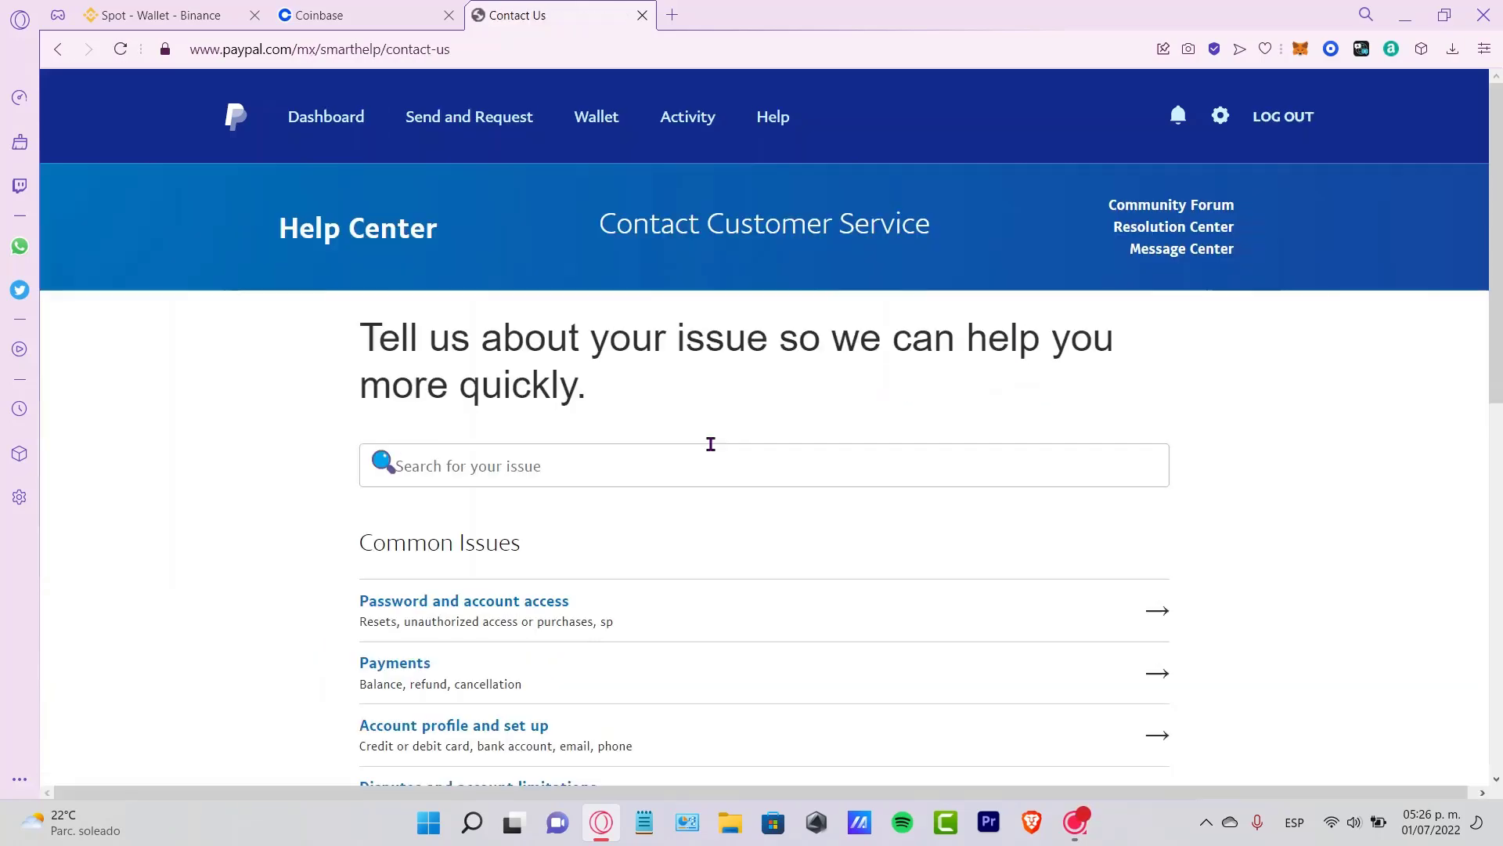
# Step: Scroll to the other contact options: message, community, Resolution Center and calling
pyautogui.scroll(-3)
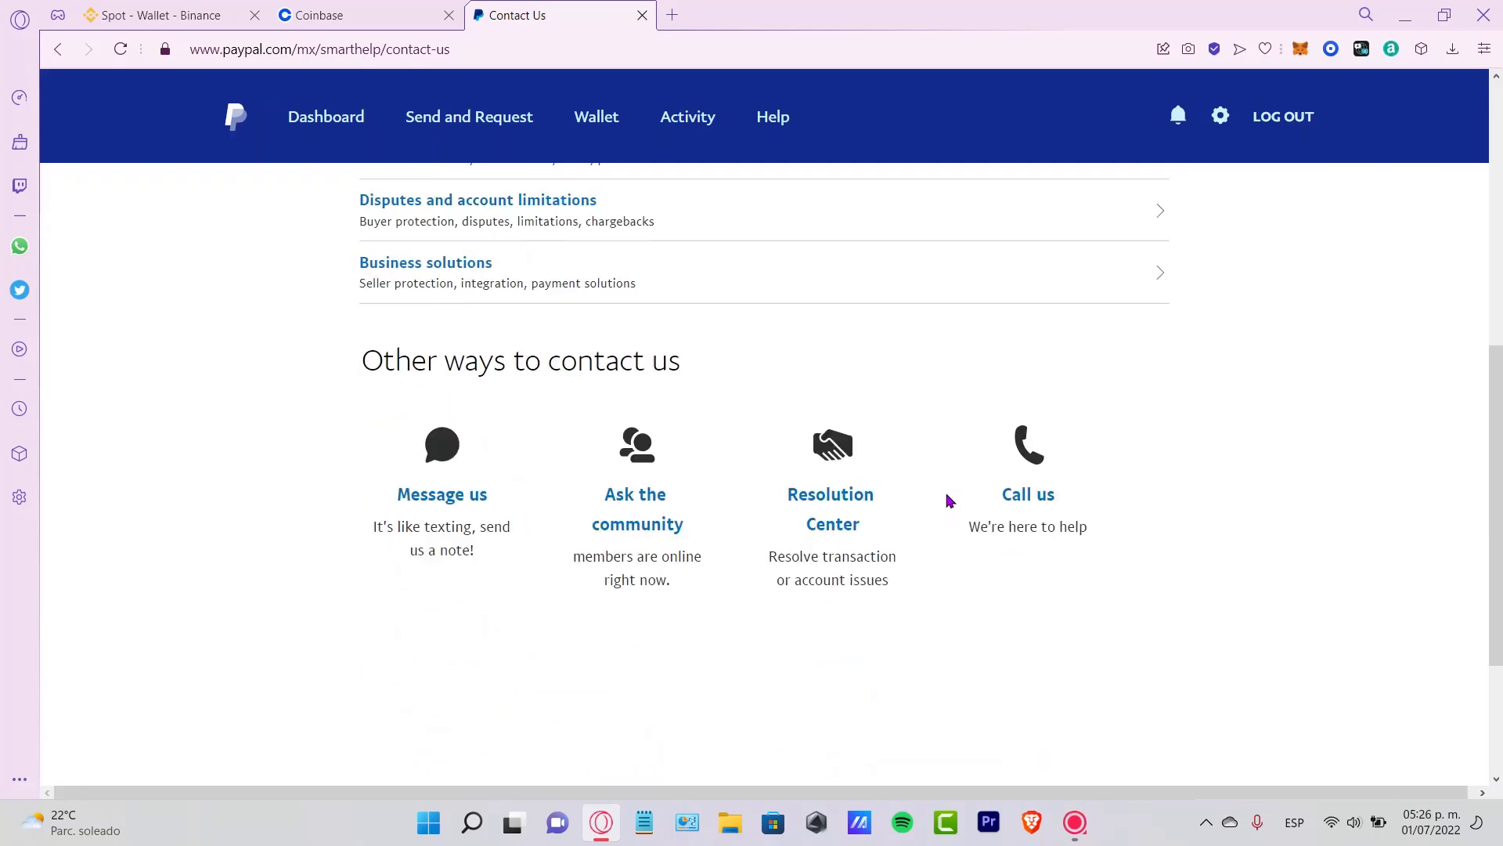
pyautogui.moveTo(1026, 494)
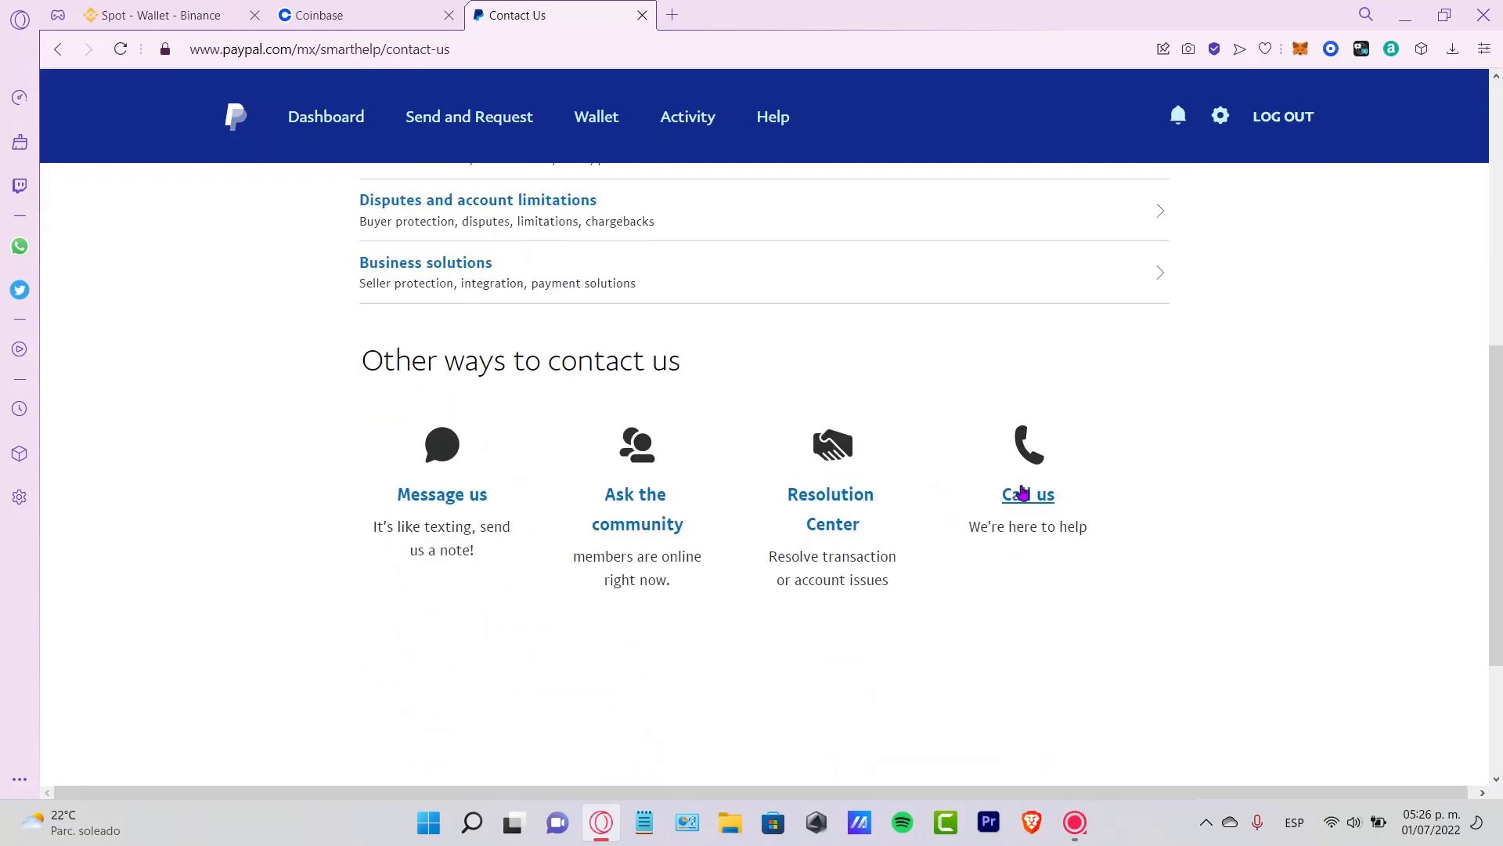
pyautogui.moveTo(442, 494)
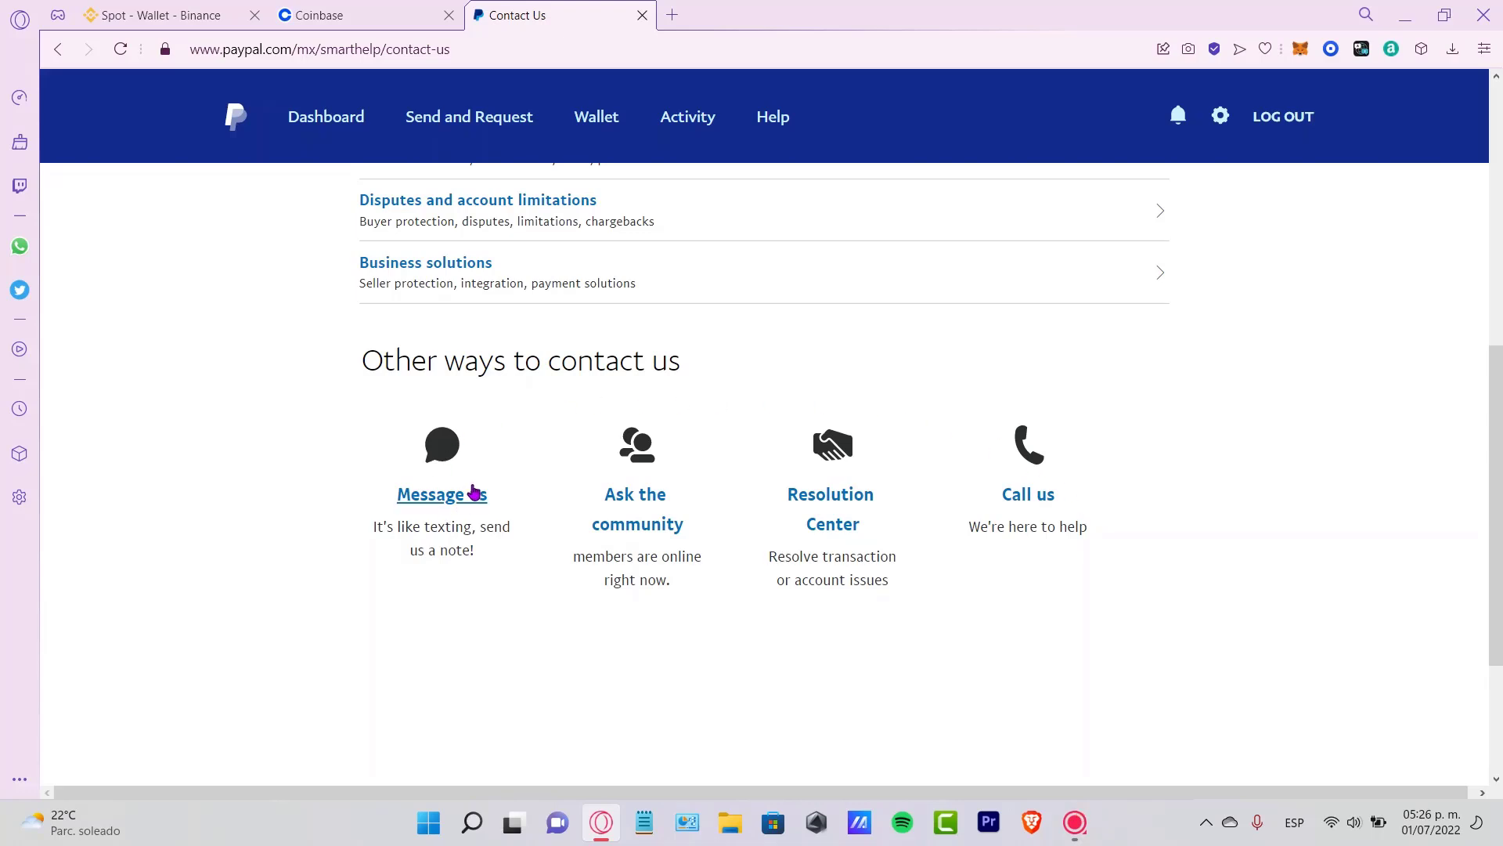
pyautogui.moveTo(465, 517)
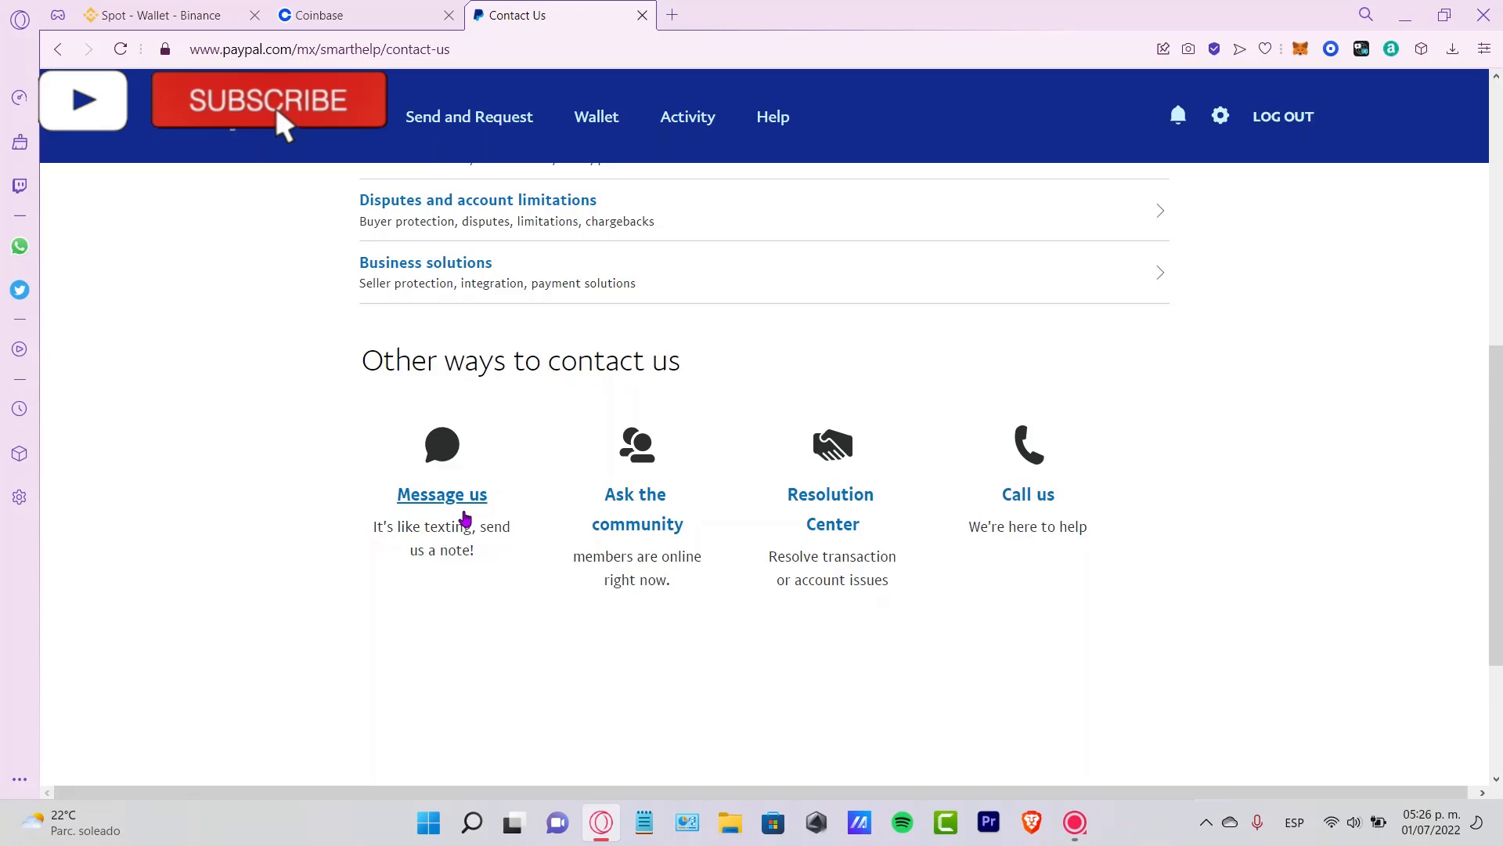
pyautogui.click(268, 98)
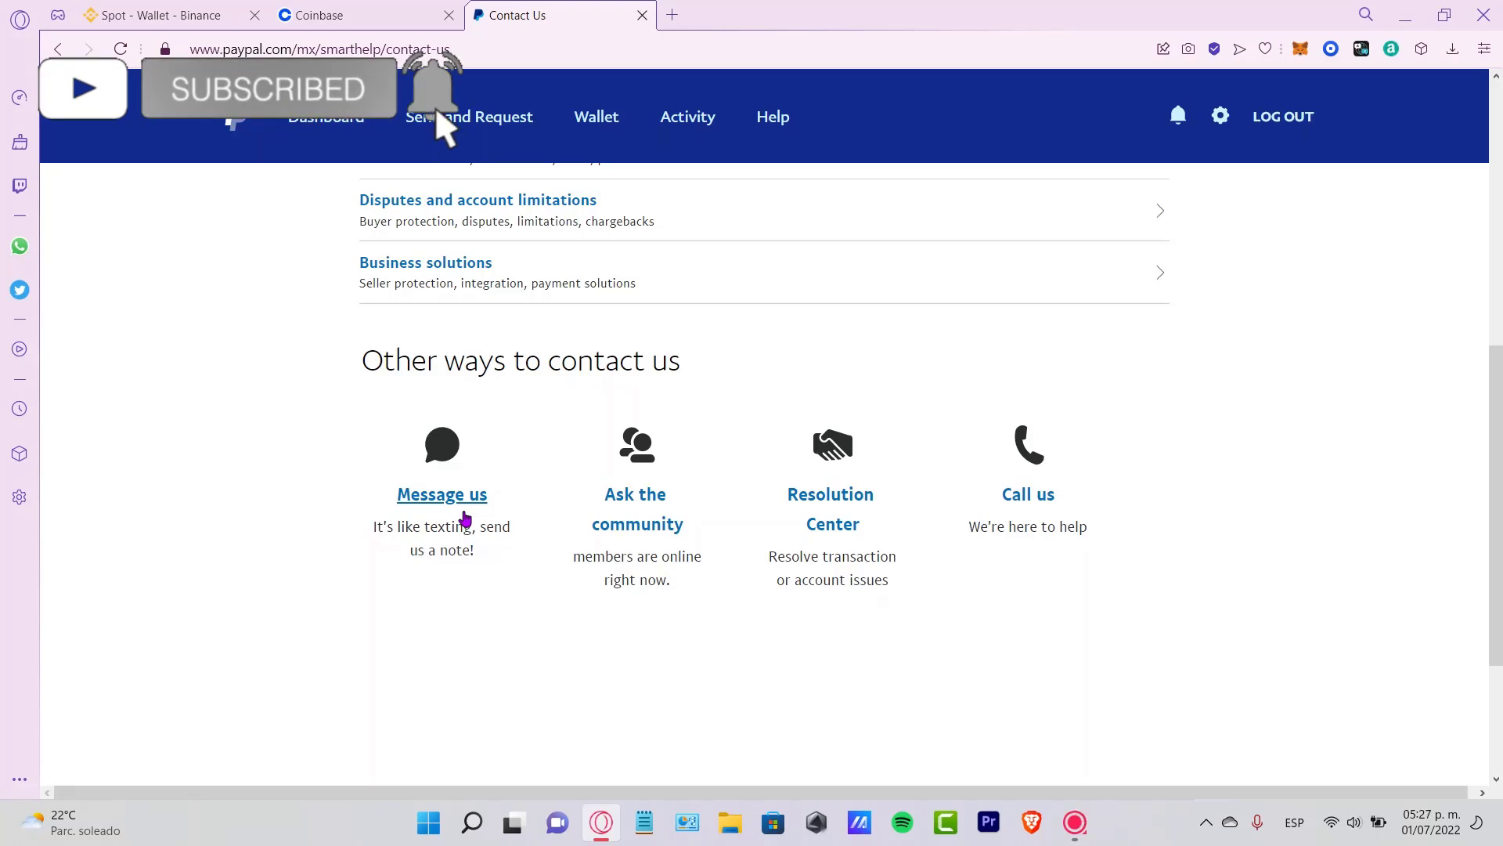